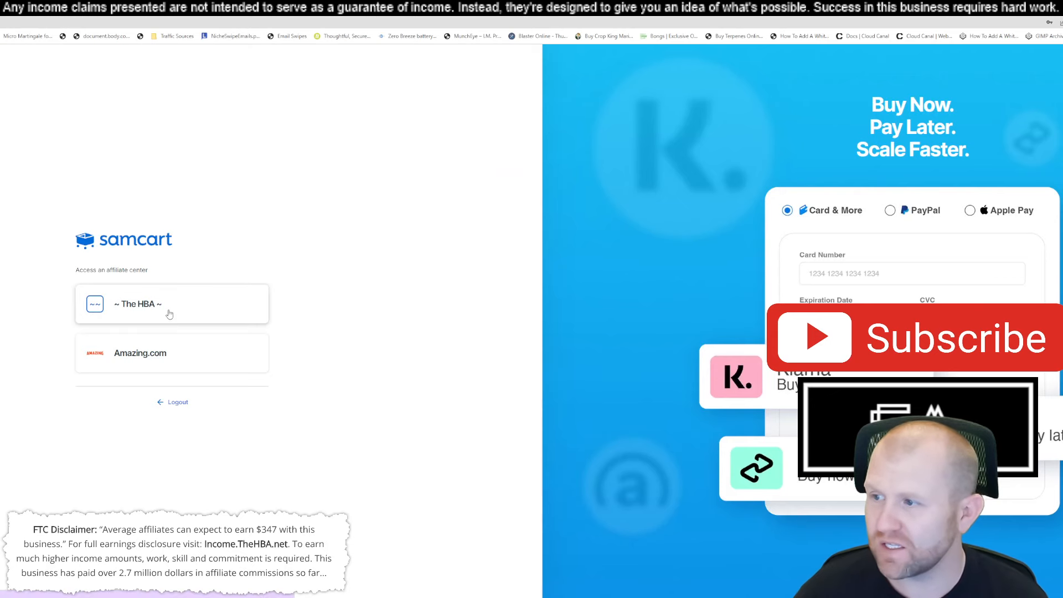
Enter The HBA affiliate centre in SamCart and review the Dashboard commission totals
click(171, 304)
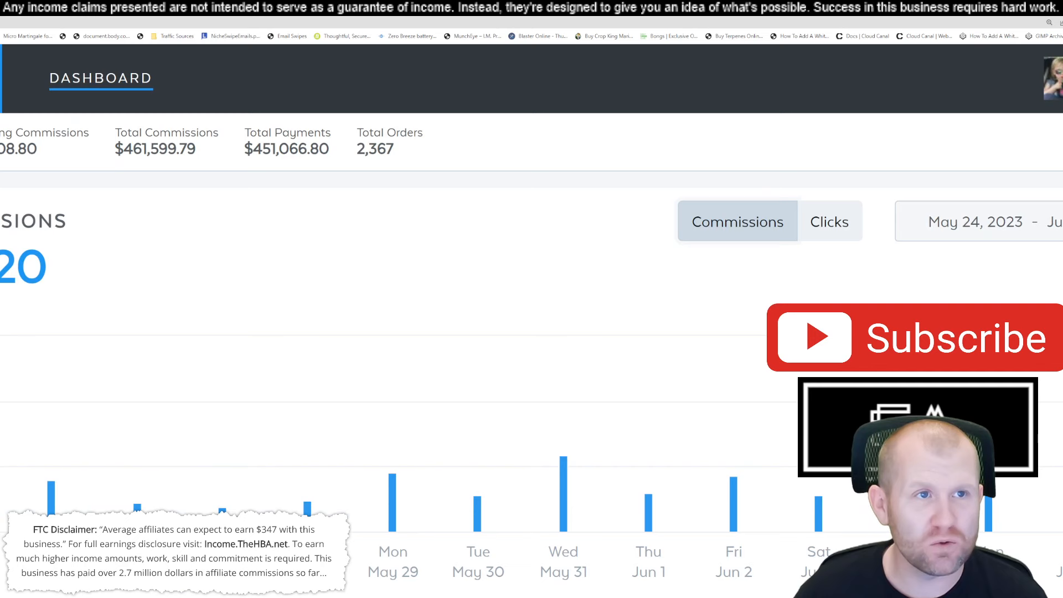
drag(100, 199, 251, 197)
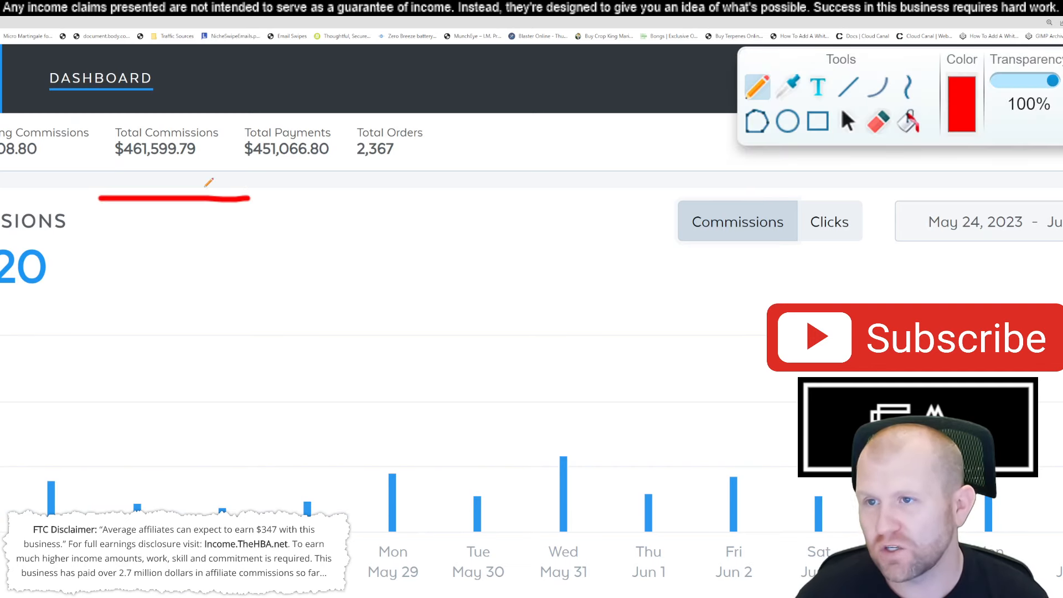
drag(156, 183, 176, 211)
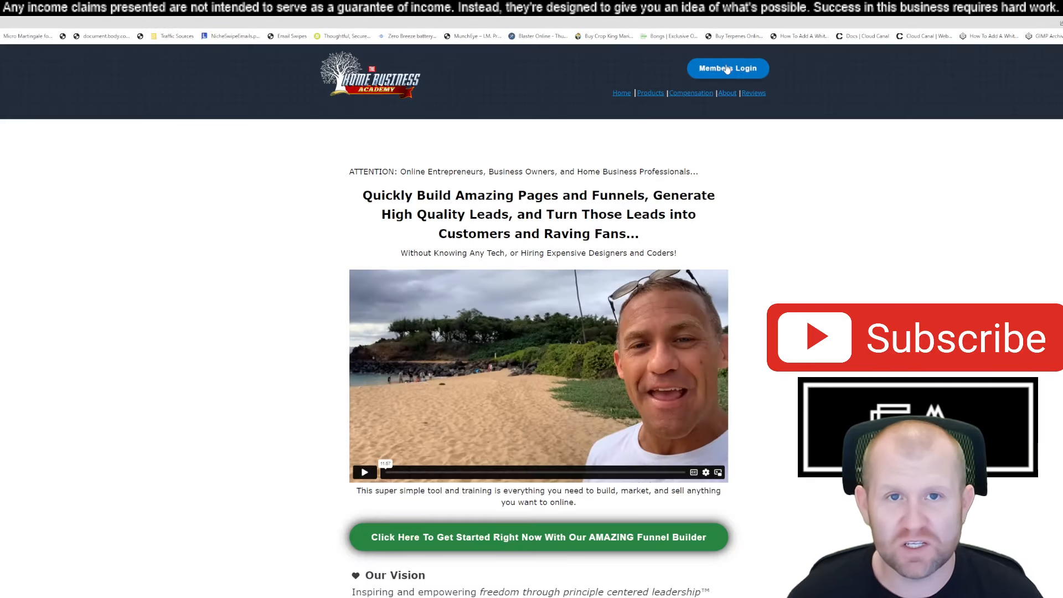
Sign into the HBA members area with the saved email and open the Funnel Builder Tool
click(728, 67)
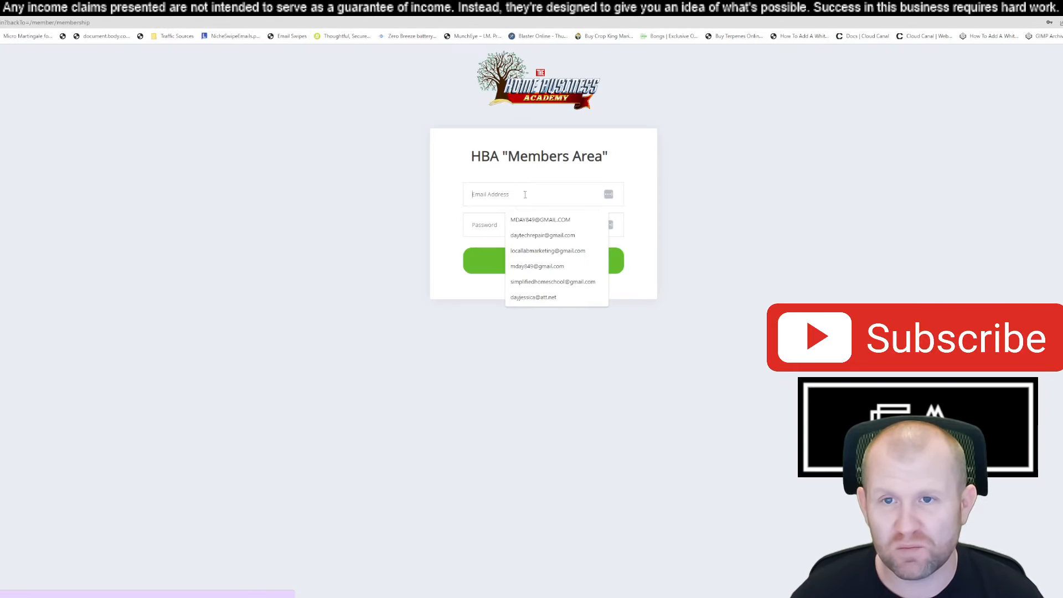
click(541, 219)
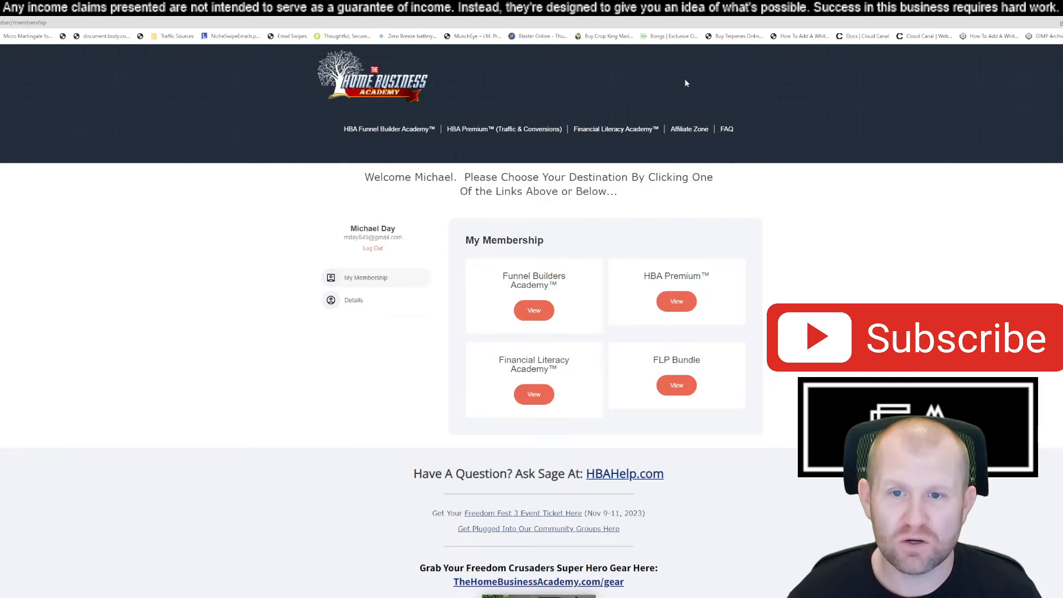
click(389, 129)
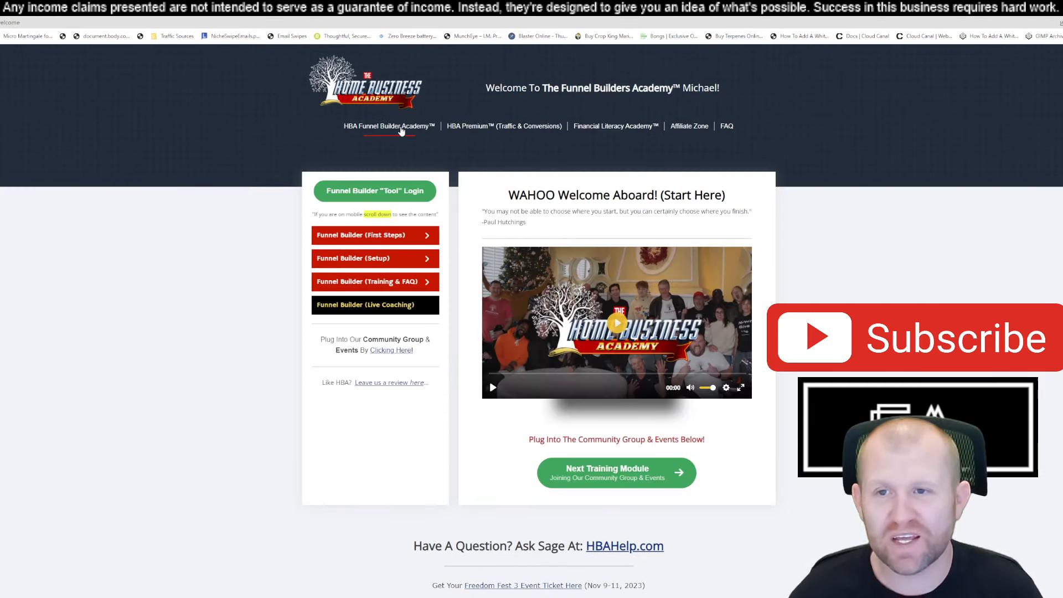
click(375, 191)
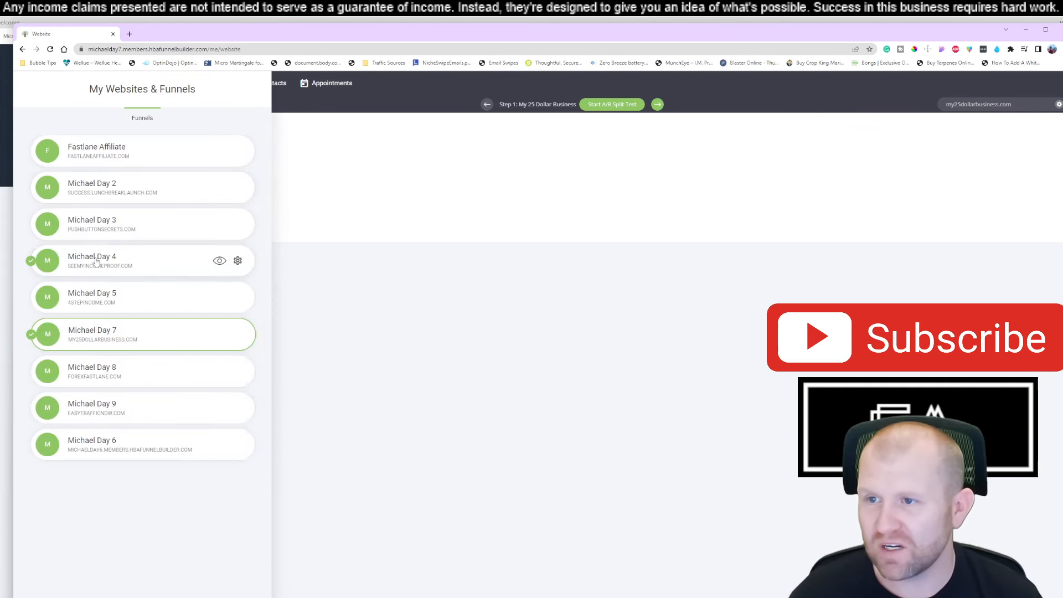
Open the 'Michael Day 4' funnel on seemyincomeproof.com in the Builder
click(92, 261)
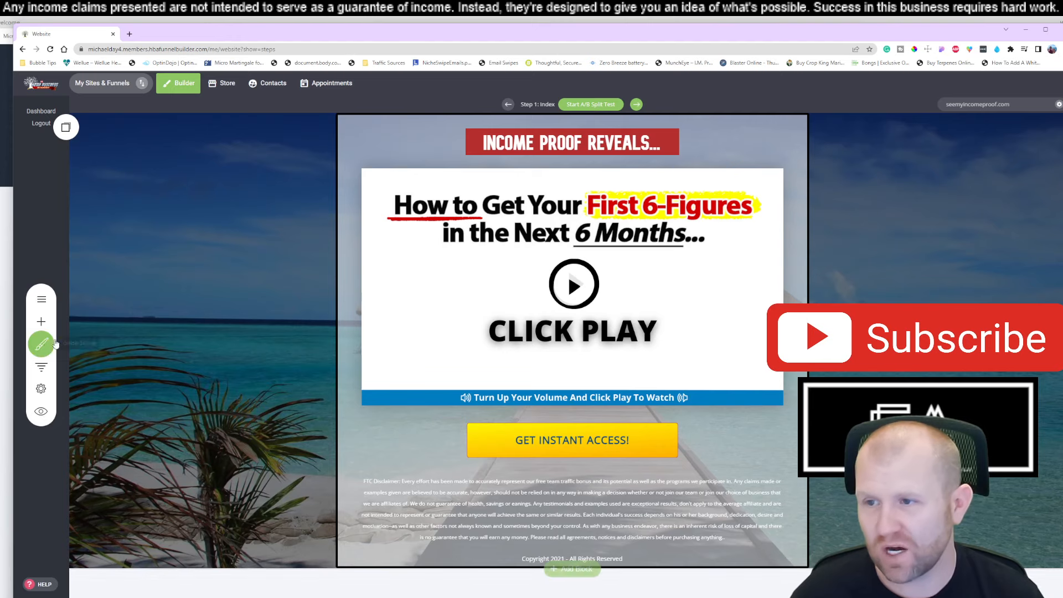
Add a Heading widget under the banner reading 'This is another headline'
click(40, 321)
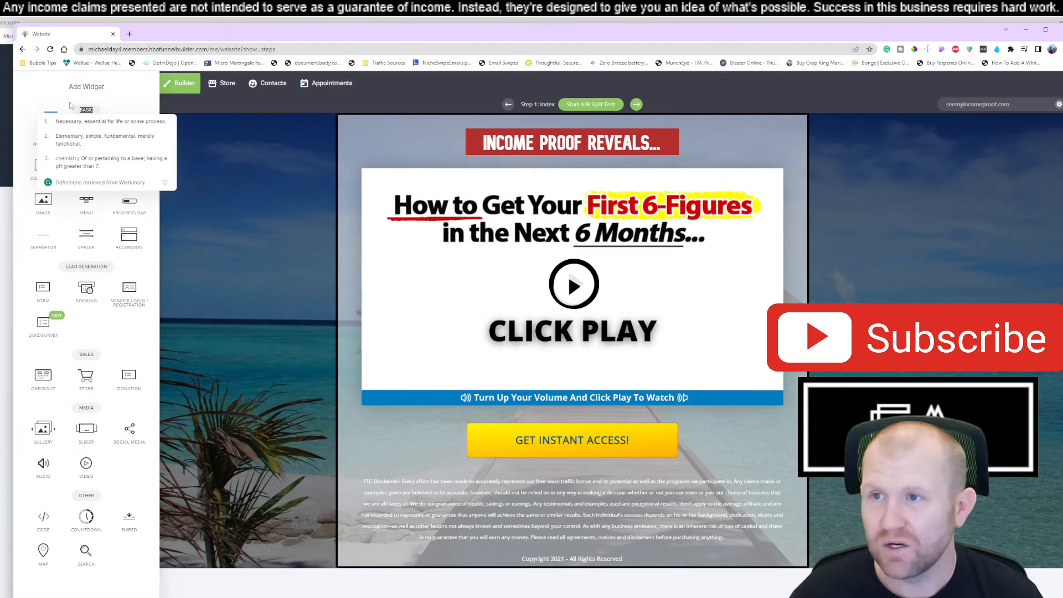
click(40, 366)
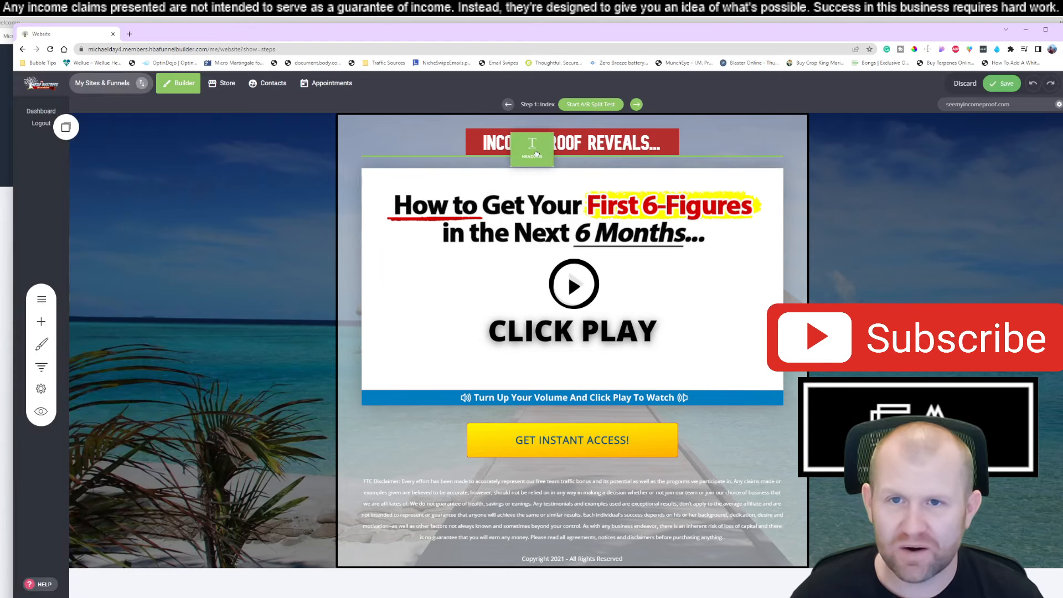
click(532, 142)
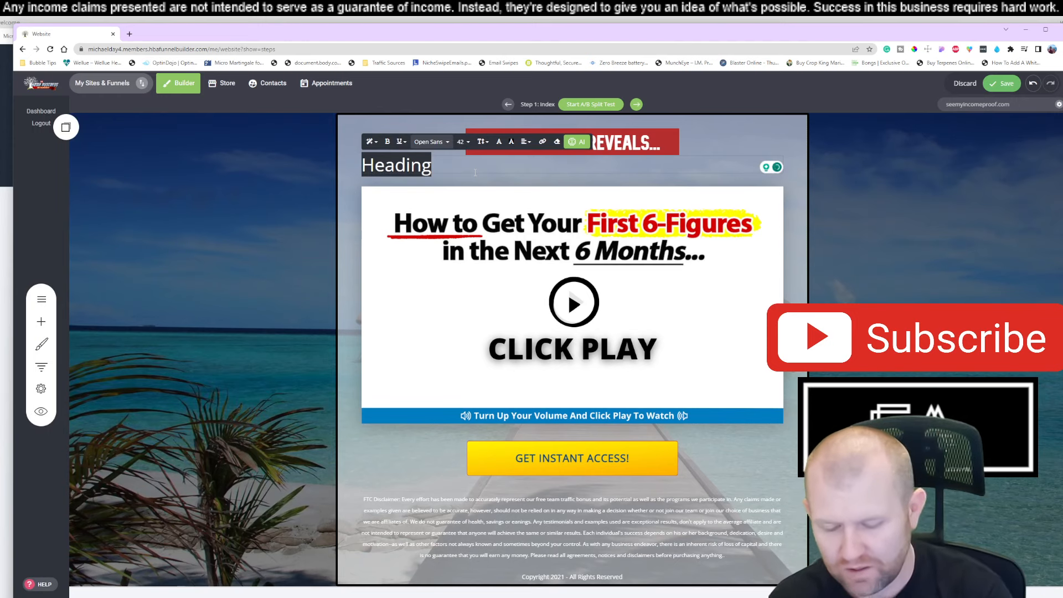
text(This is anoht)
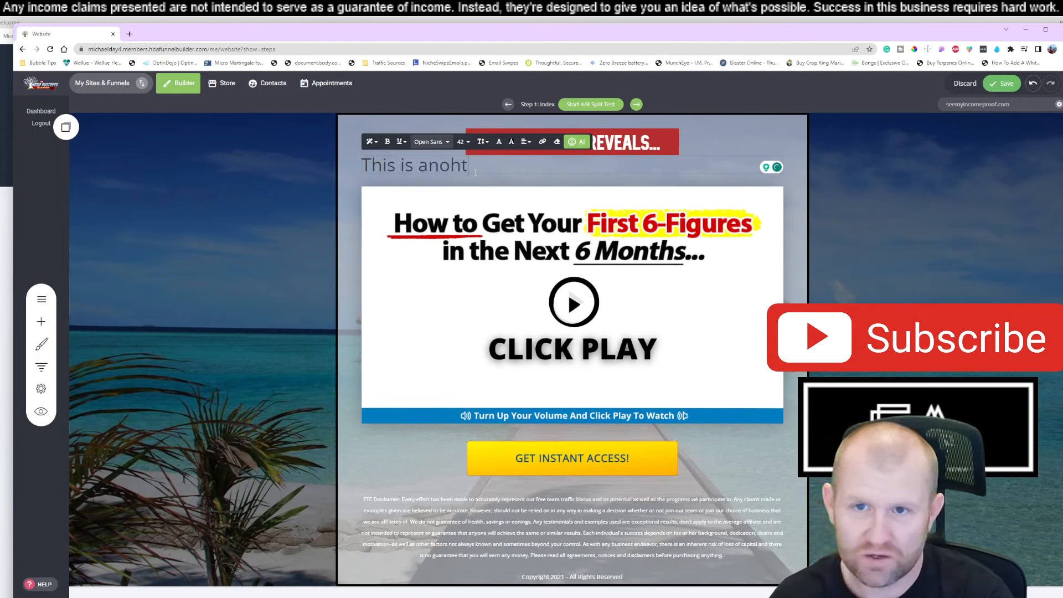
key(Backspace)
text(ther headline)
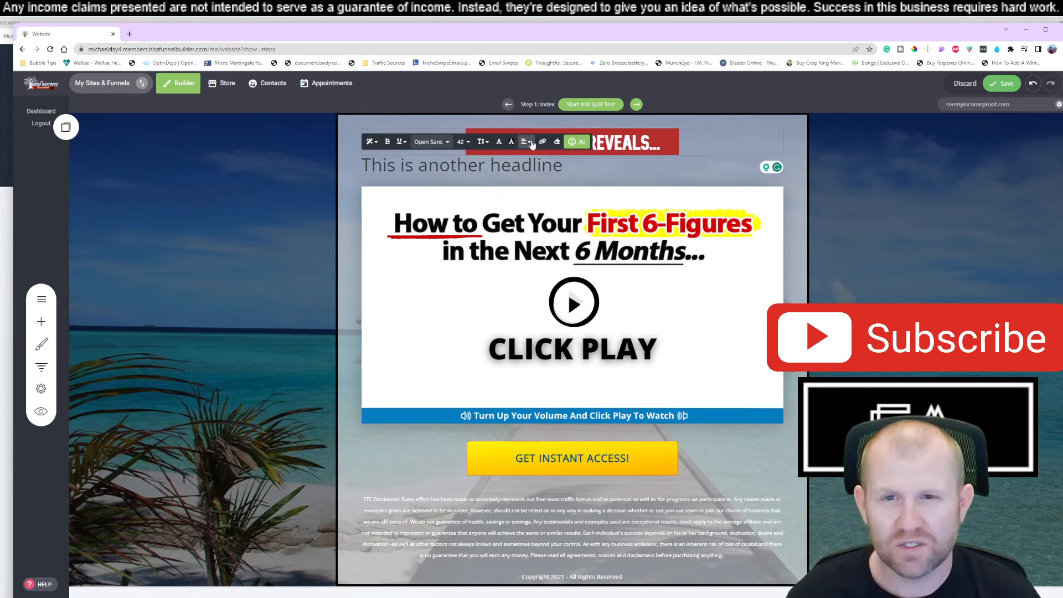
Centre the headline and give the word 'another' a yellow background
double_click(556, 166)
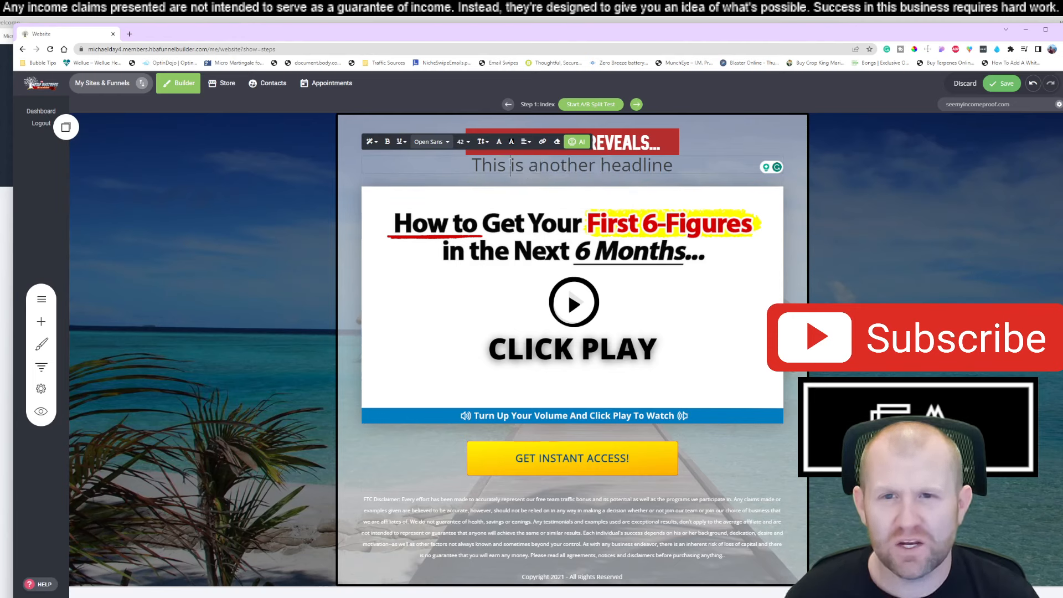
double_click(561, 165)
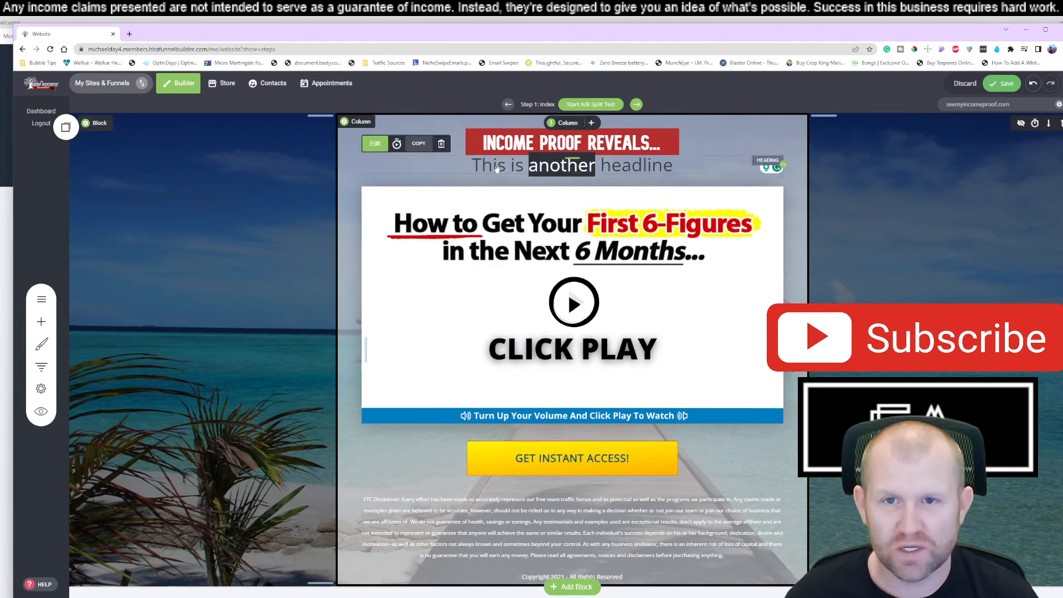
double_click(559, 165)
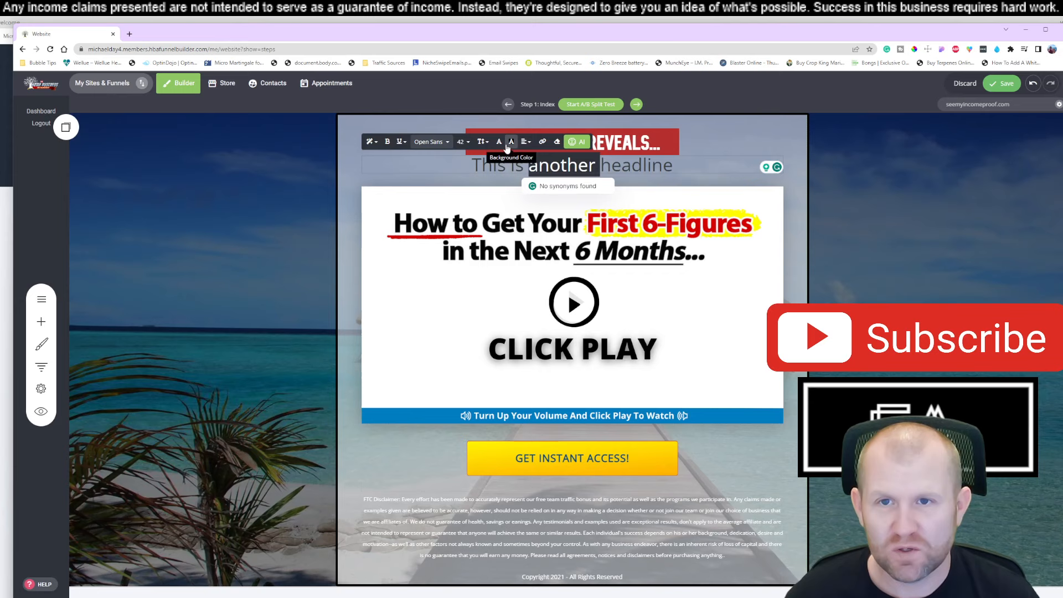
mouse_move(499, 142)
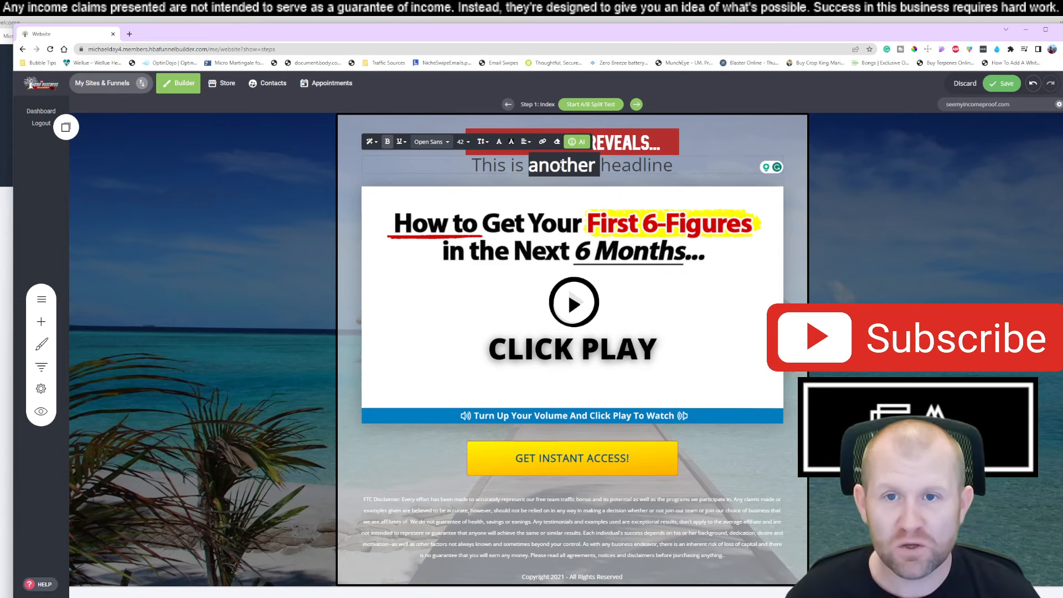
mouse_move(511, 141)
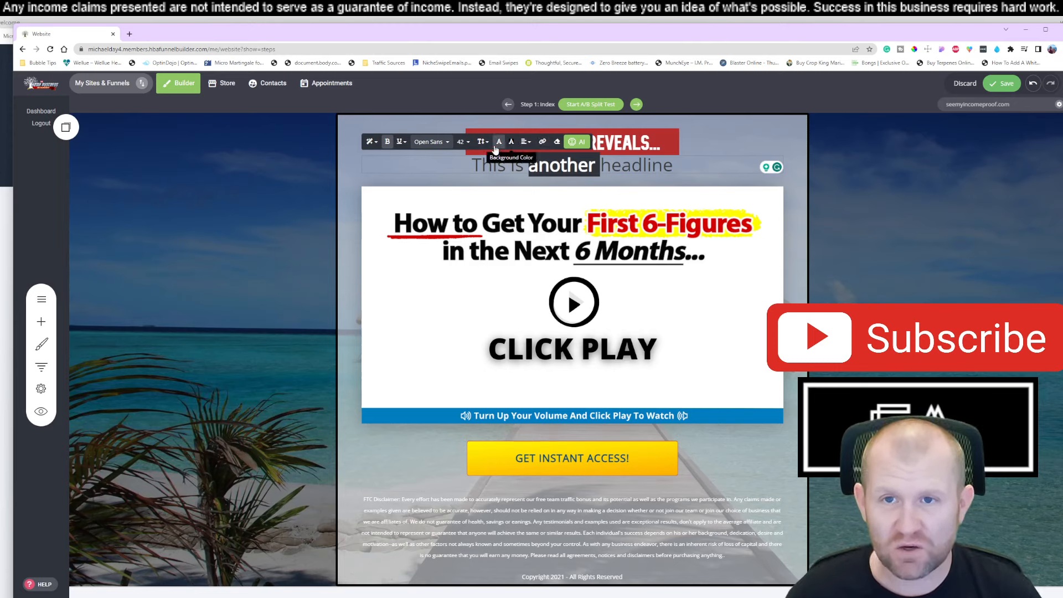
click(498, 141)
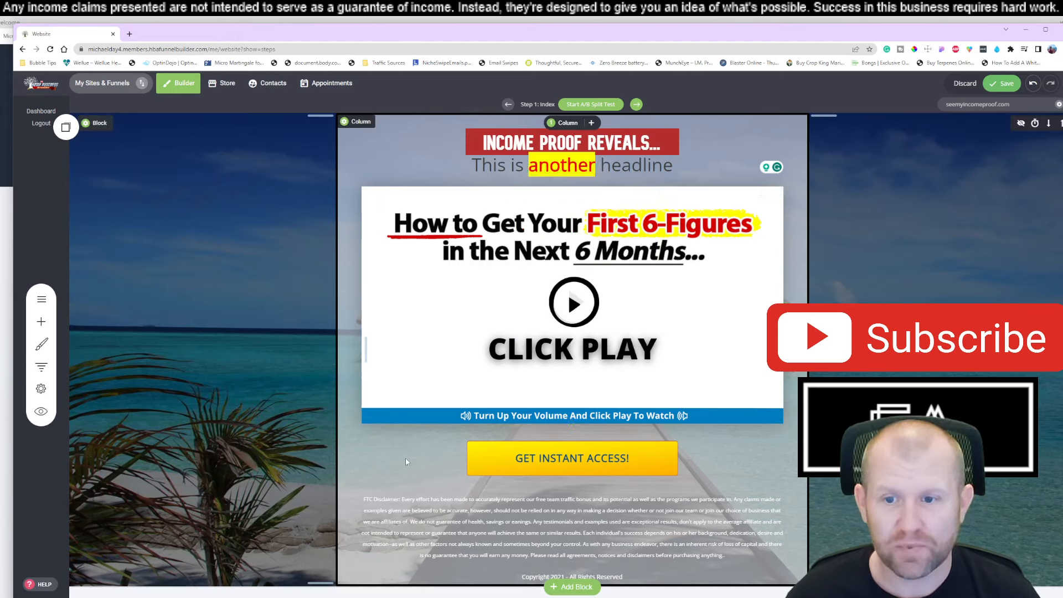
click(571, 165)
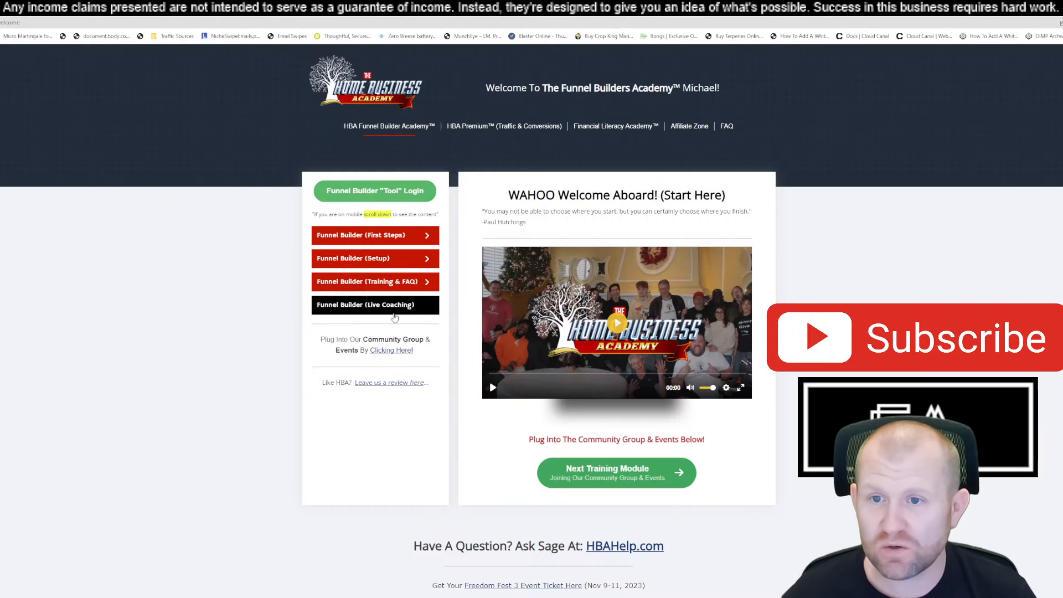
Expand the training and FAQ lesson list and scroll through it
click(375, 257)
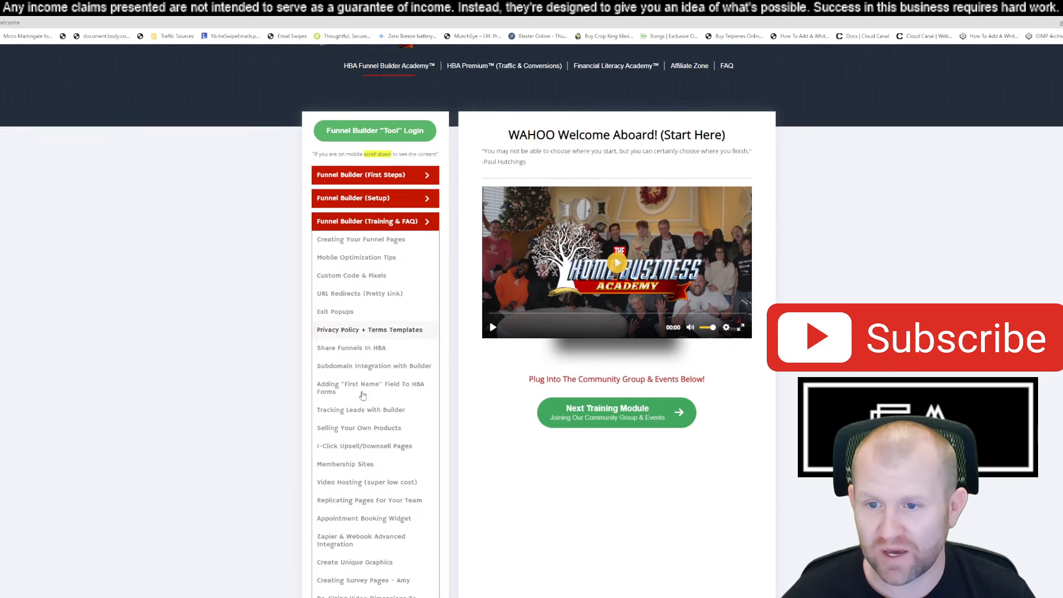
scroll(down, 3)
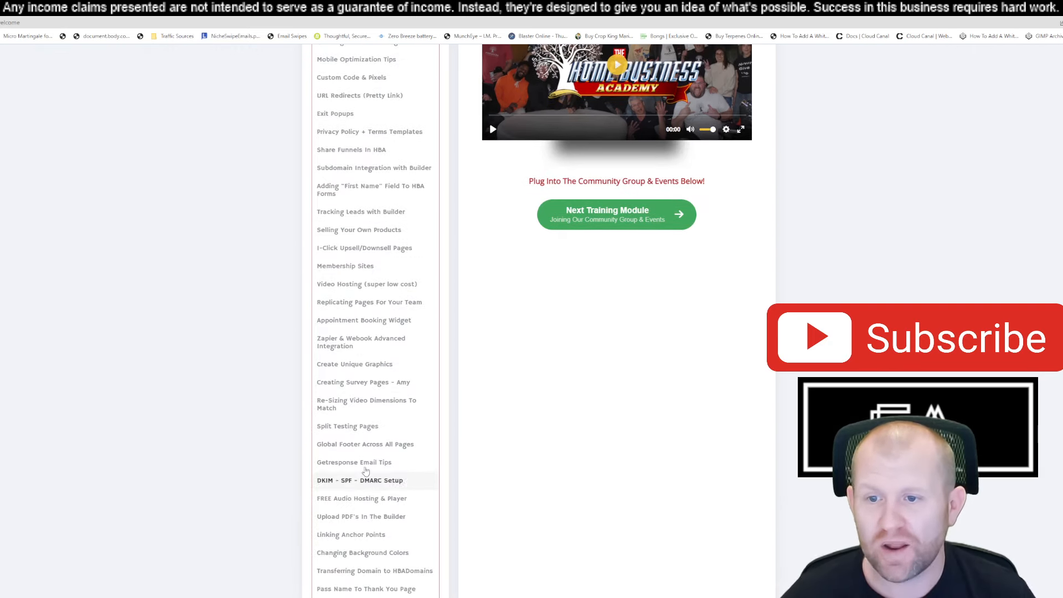
scroll(down, 3)
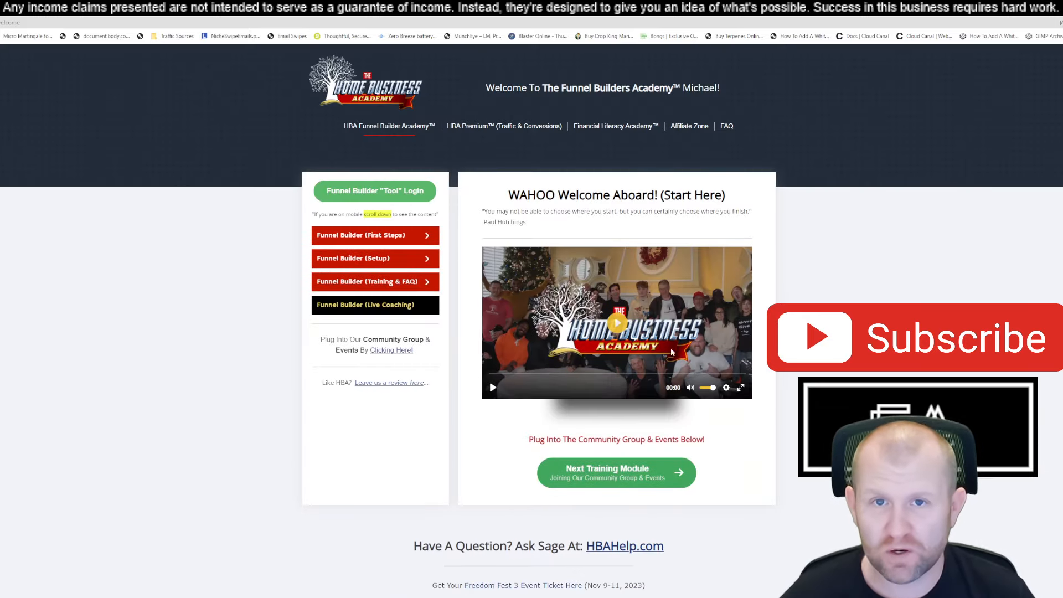
Open the Affiliate Zone quick-start page and scroll past the SamCart login and gear section
click(689, 126)
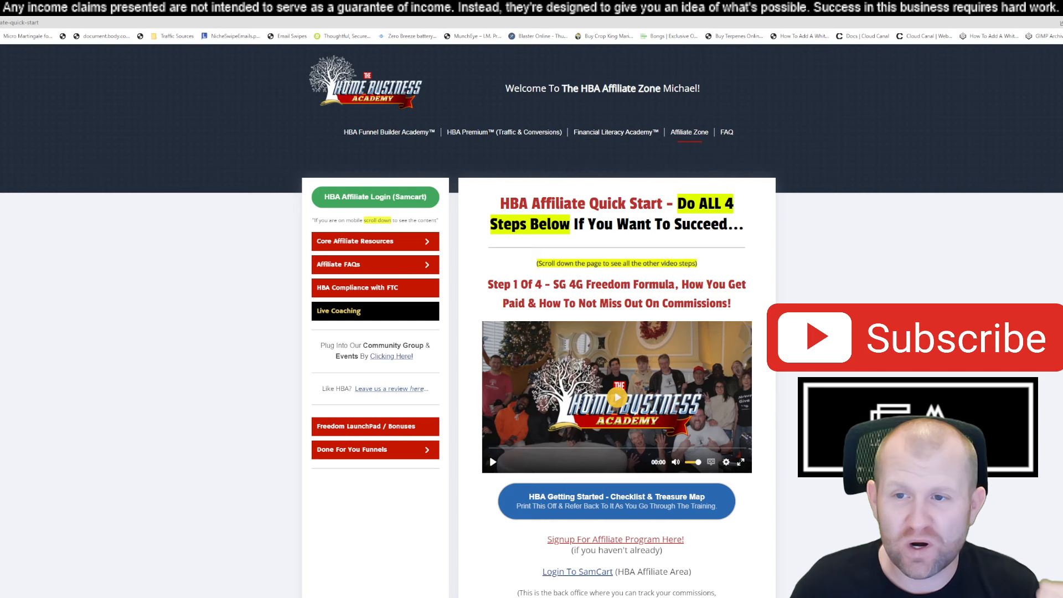
mouse_move(728, 138)
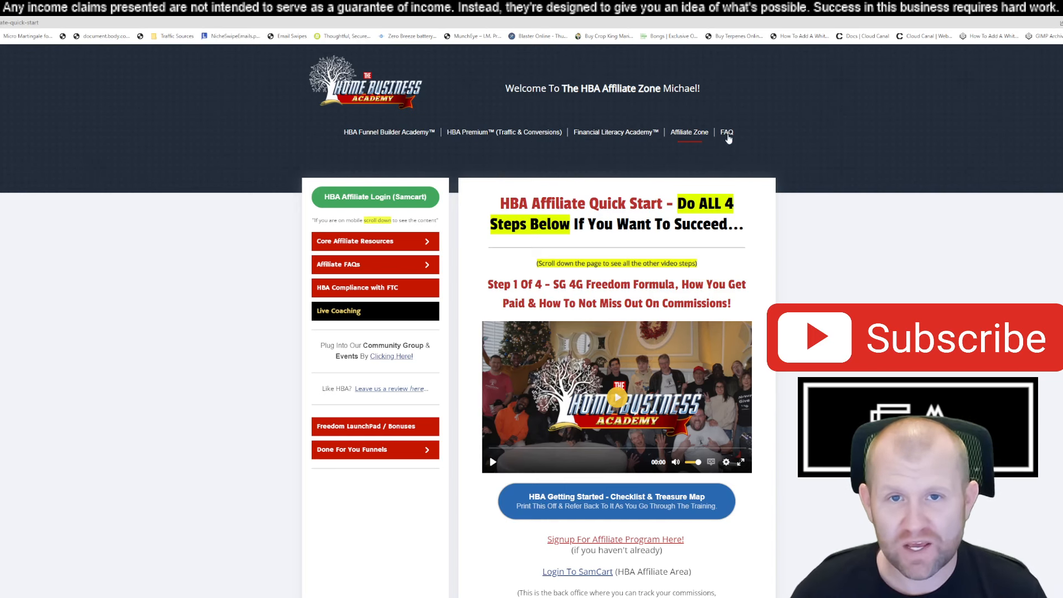
mouse_move(658, 163)
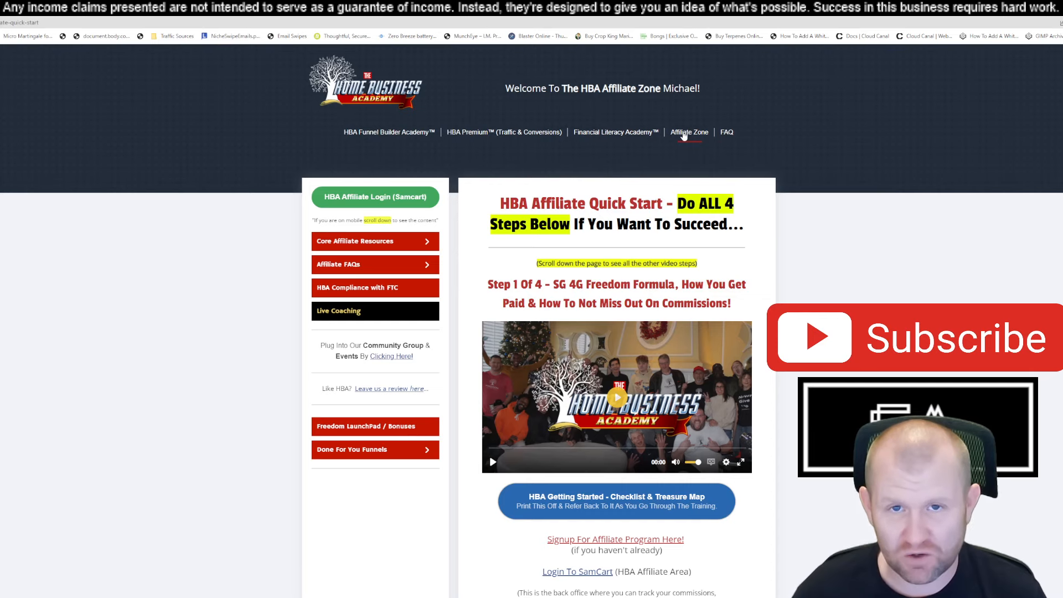
scroll(down, 3)
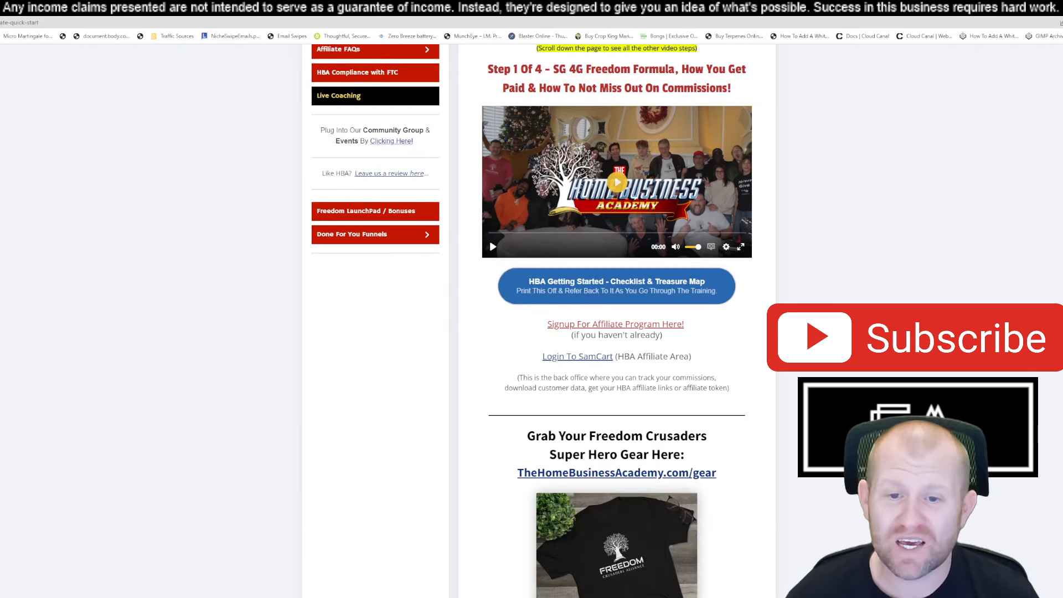
scroll(down, 3)
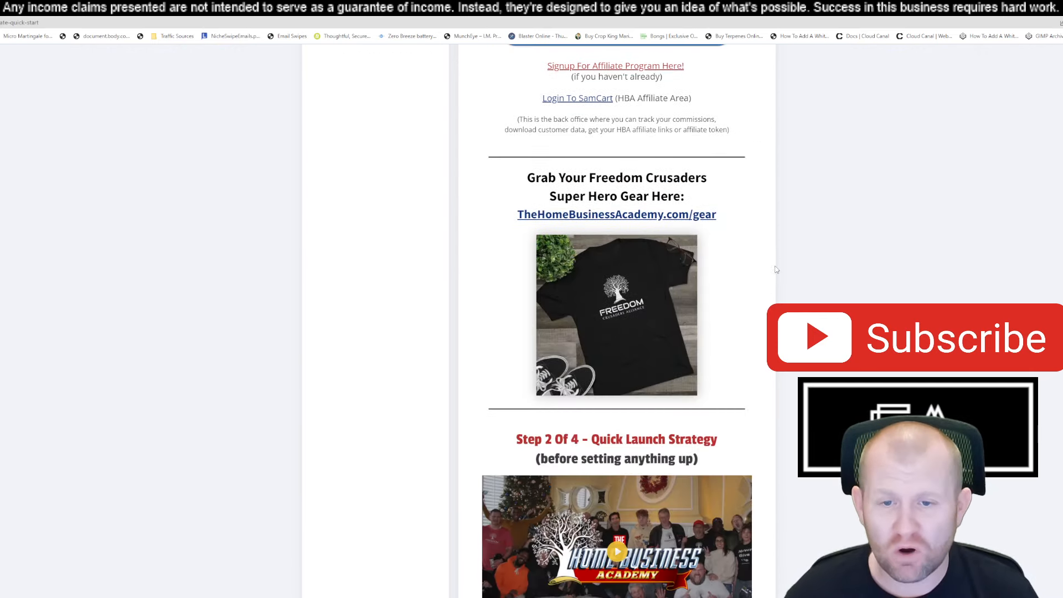
scroll(down, 3)
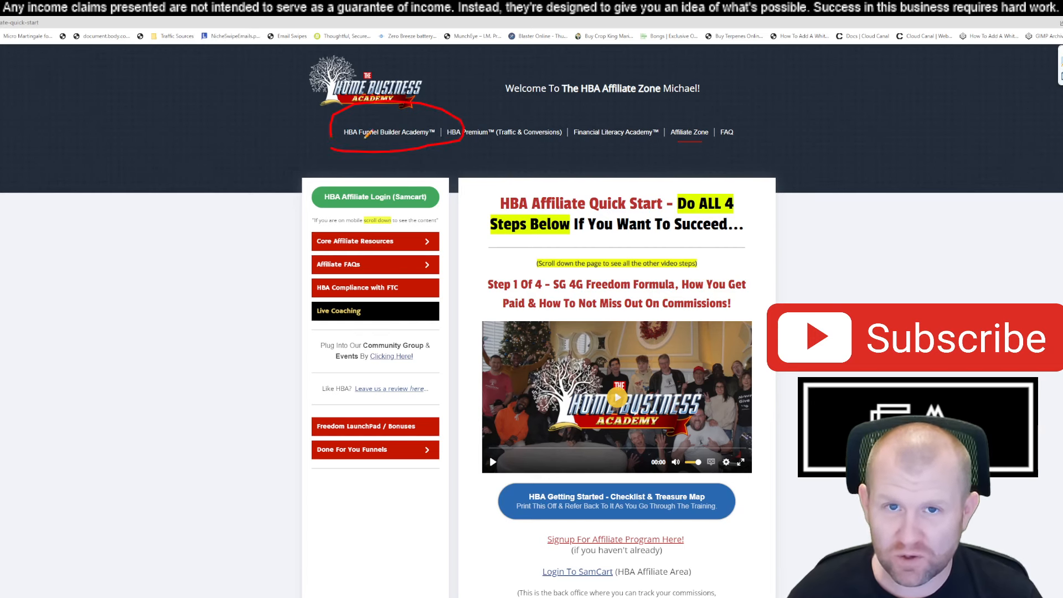
drag(671, 119, 746, 142)
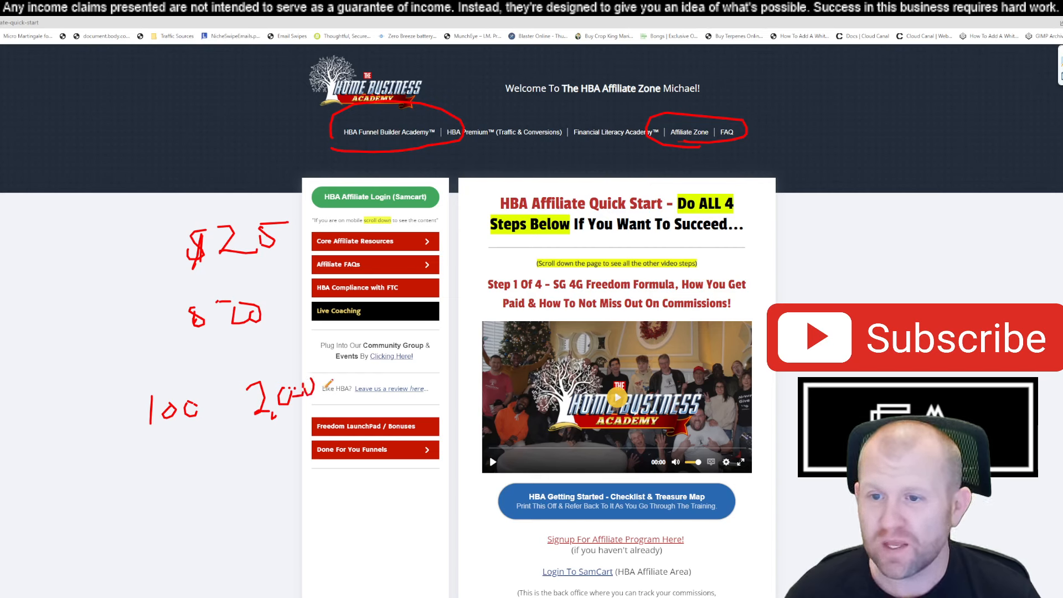
drag(326, 380, 379, 372)
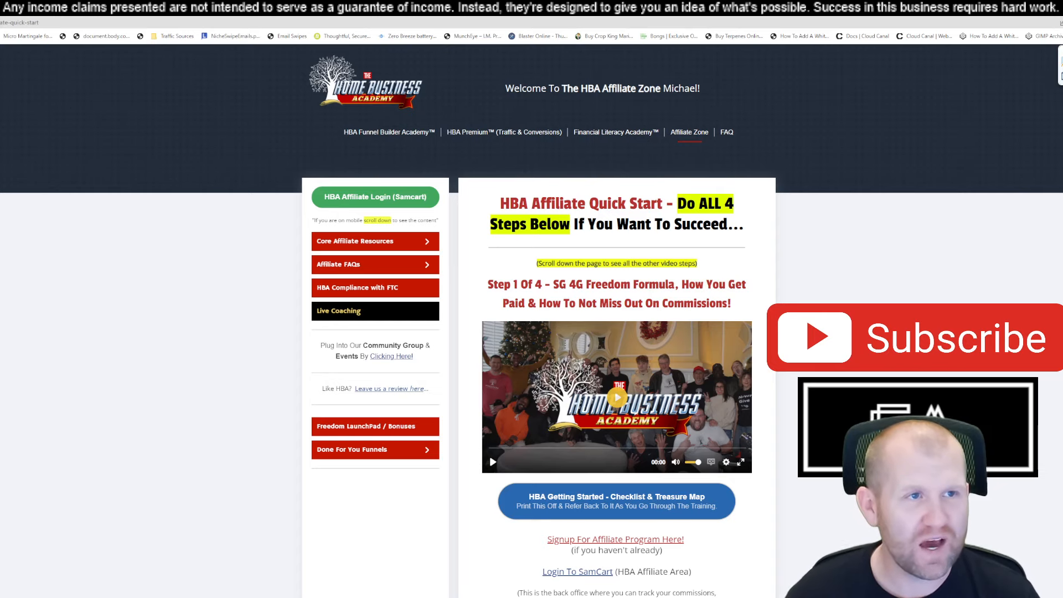
Open HBA Premium, expand Get Traffic (Free), then show the Get Traffic (Paid) lessons
click(503, 132)
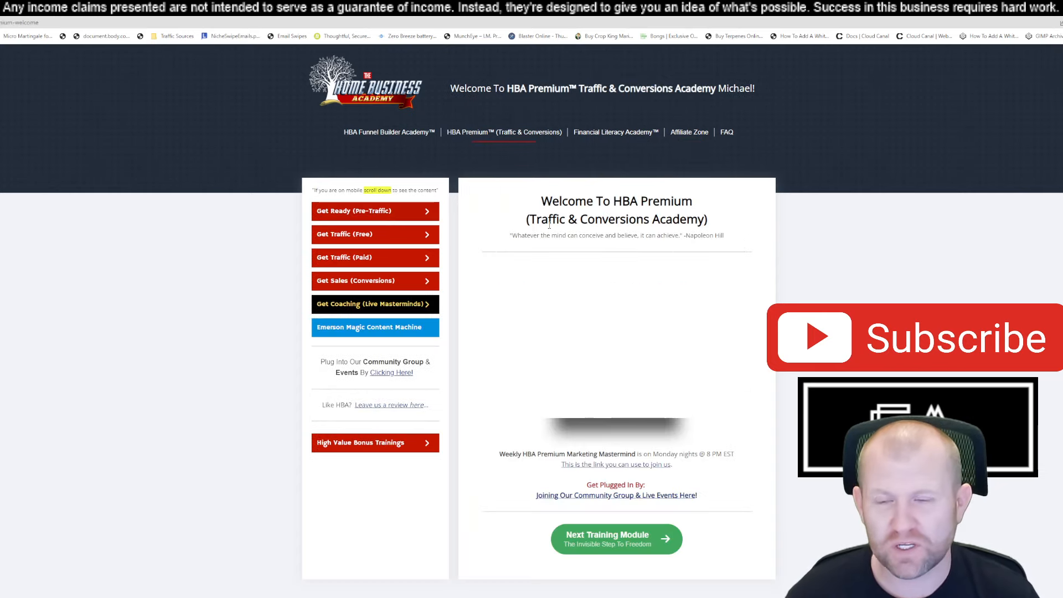
click(373, 233)
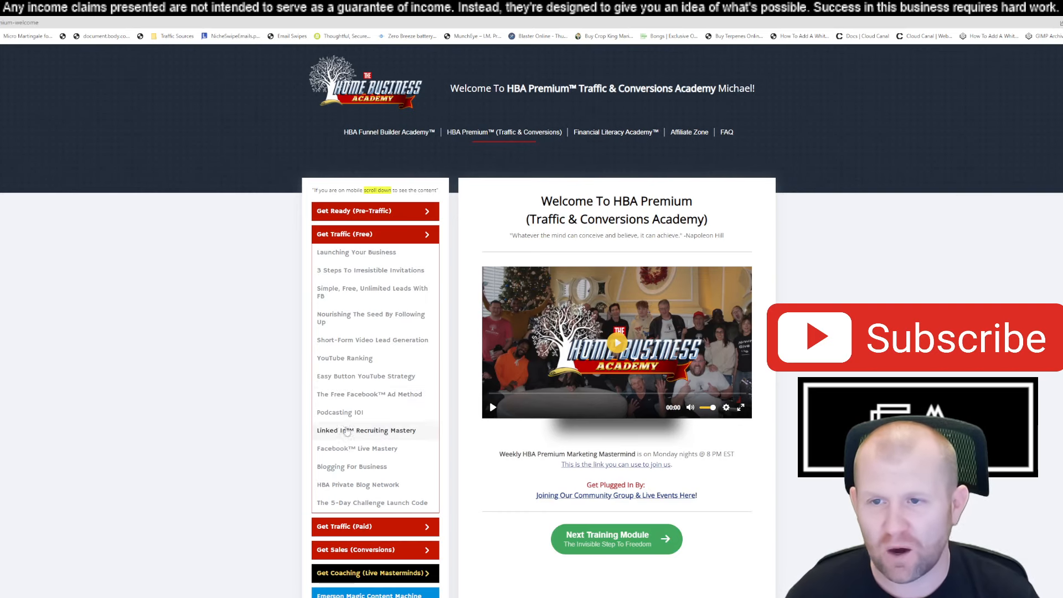
mouse_move(345, 359)
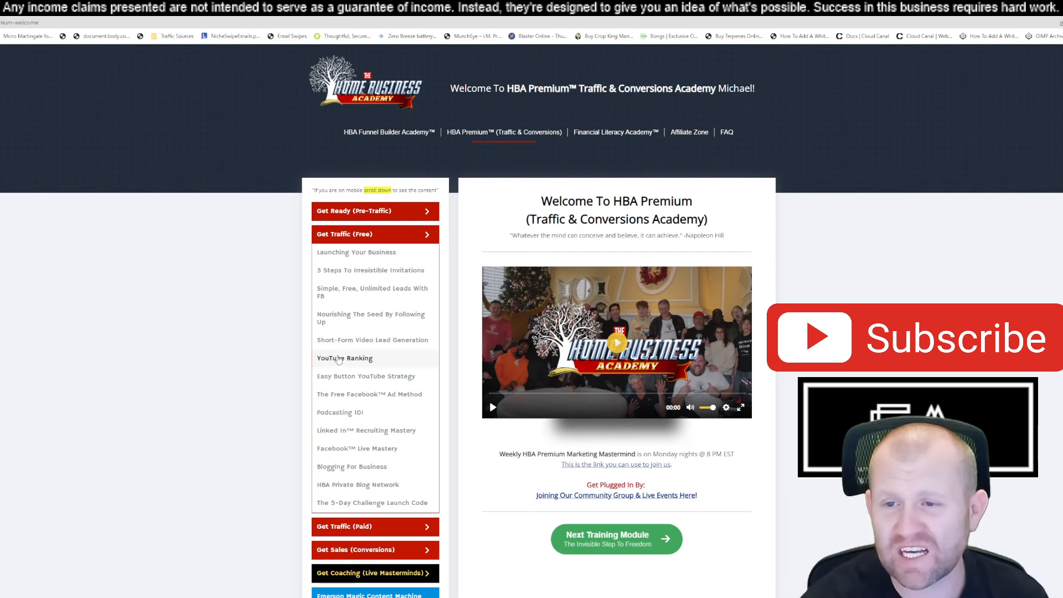
mouse_move(369, 292)
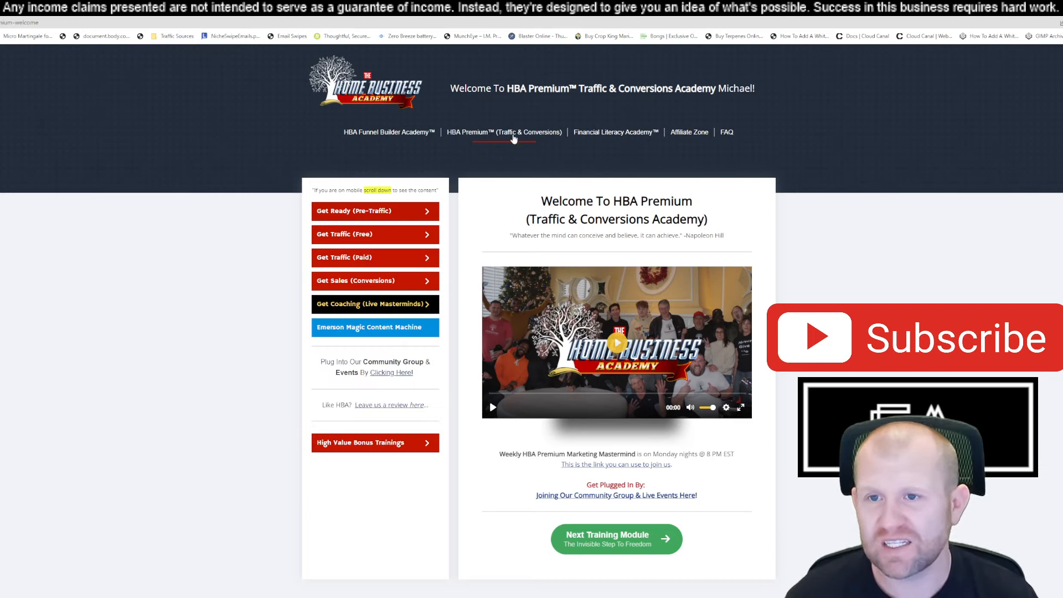
click(375, 257)
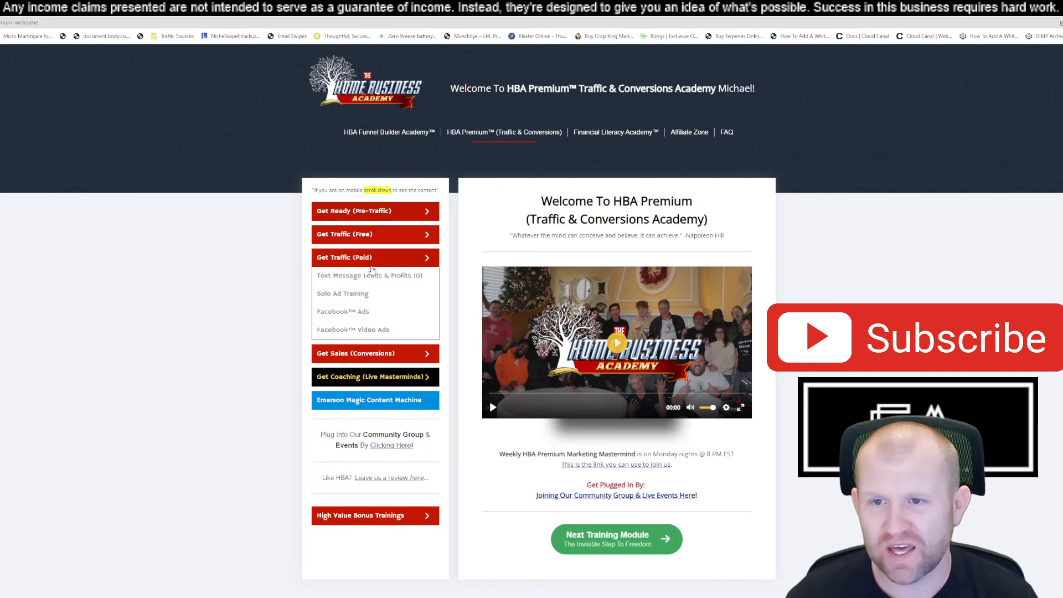
click(373, 257)
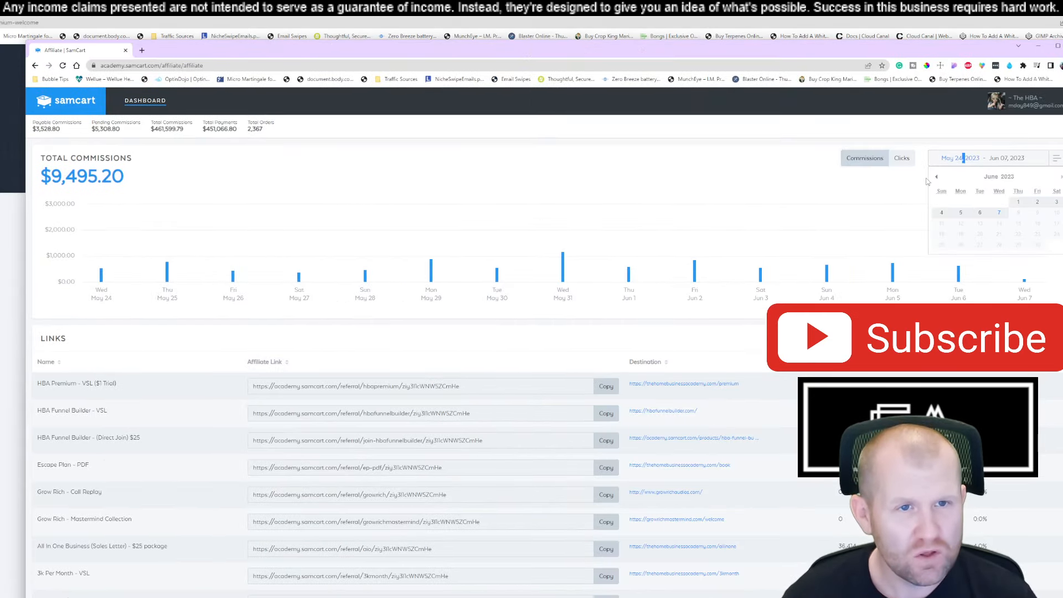
Extend the commissions date range to start Jun 01, 2021, totalling $393,298.39
click(937, 176)
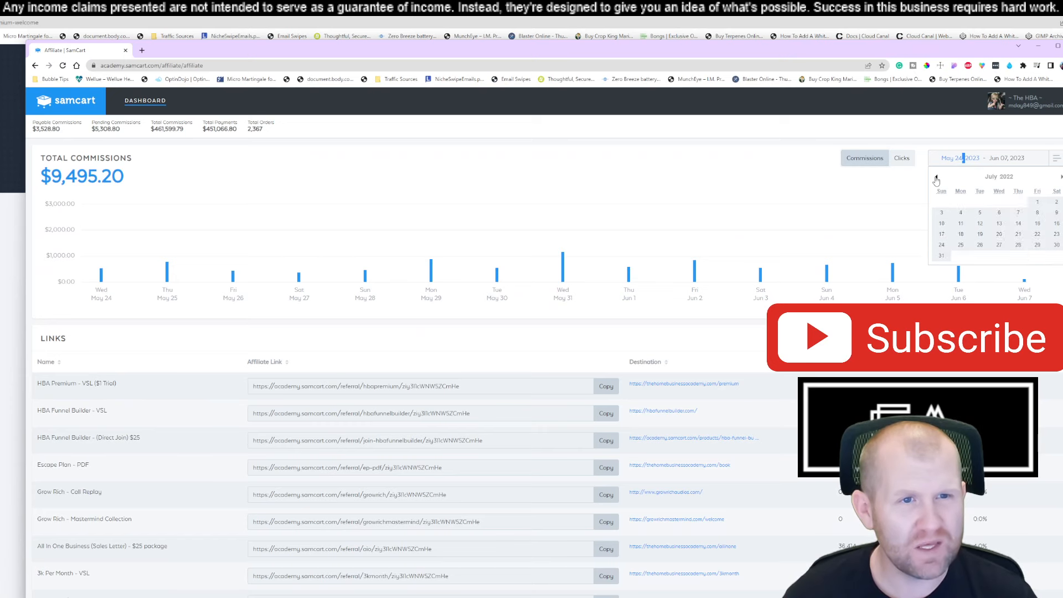
click(936, 181)
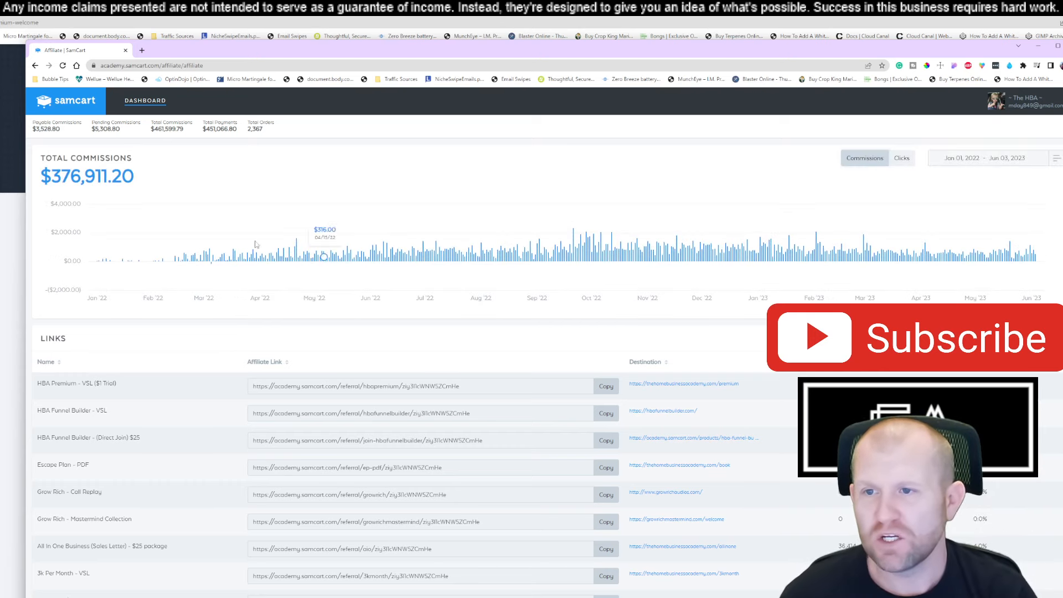
click(986, 158)
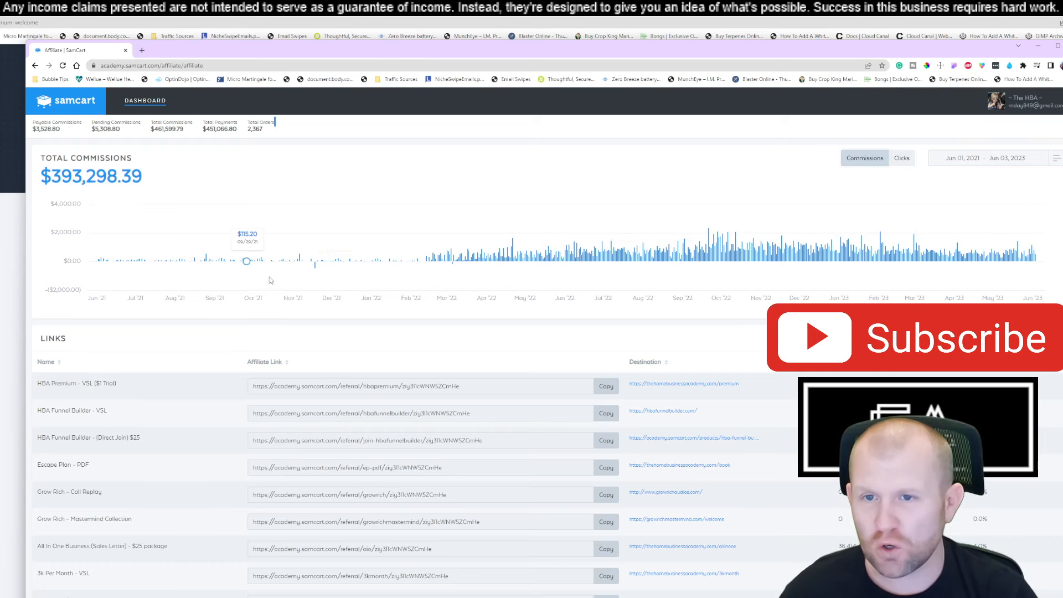
mouse_move(892, 253)
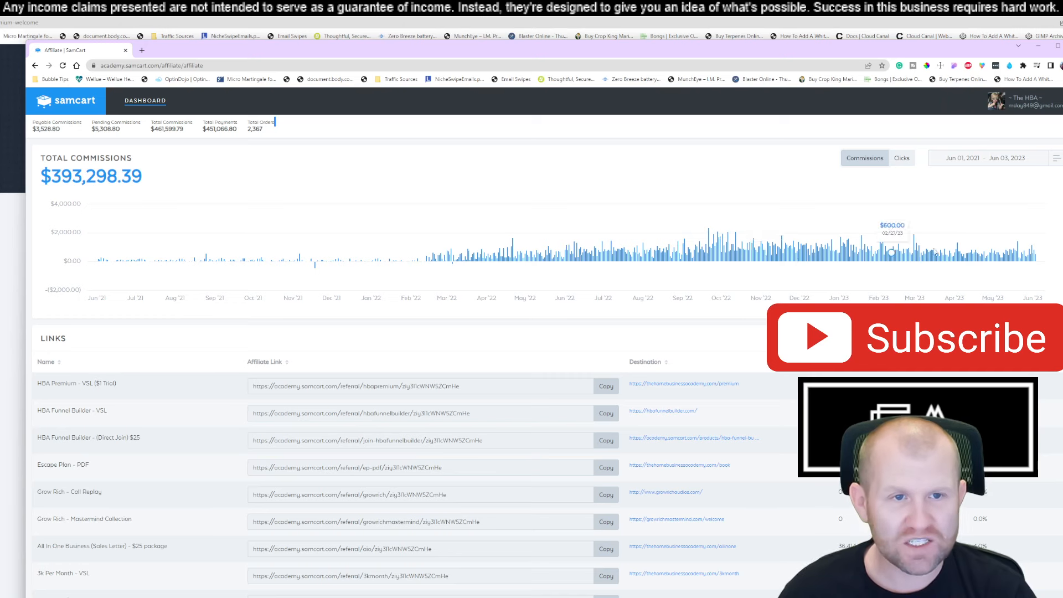
mouse_move(98, 261)
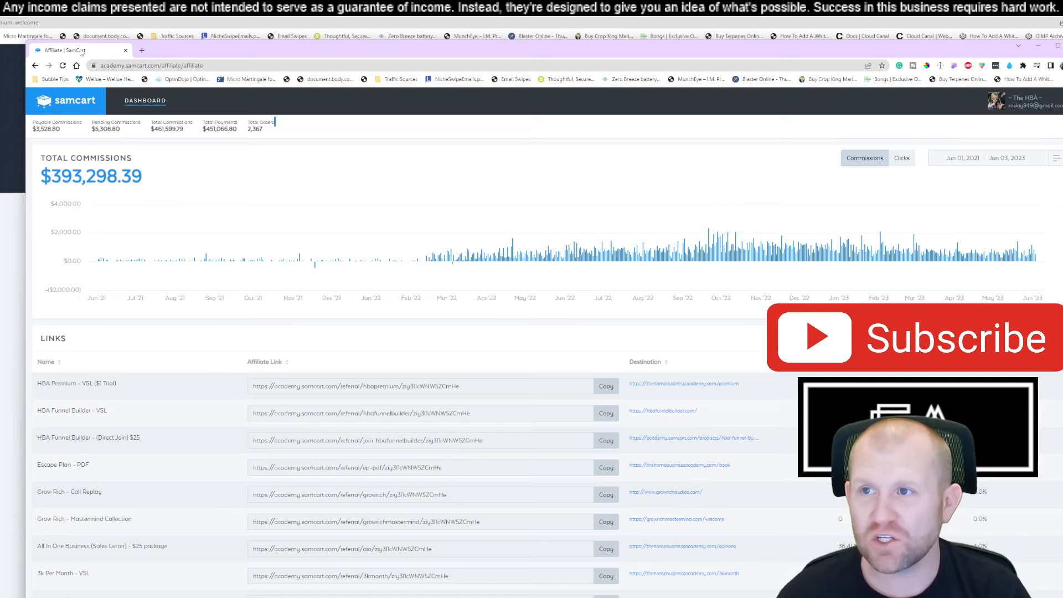
Scroll the HBA Premium page and briefly expand then collapse Get Traffic (Free)
scroll(down, 3)
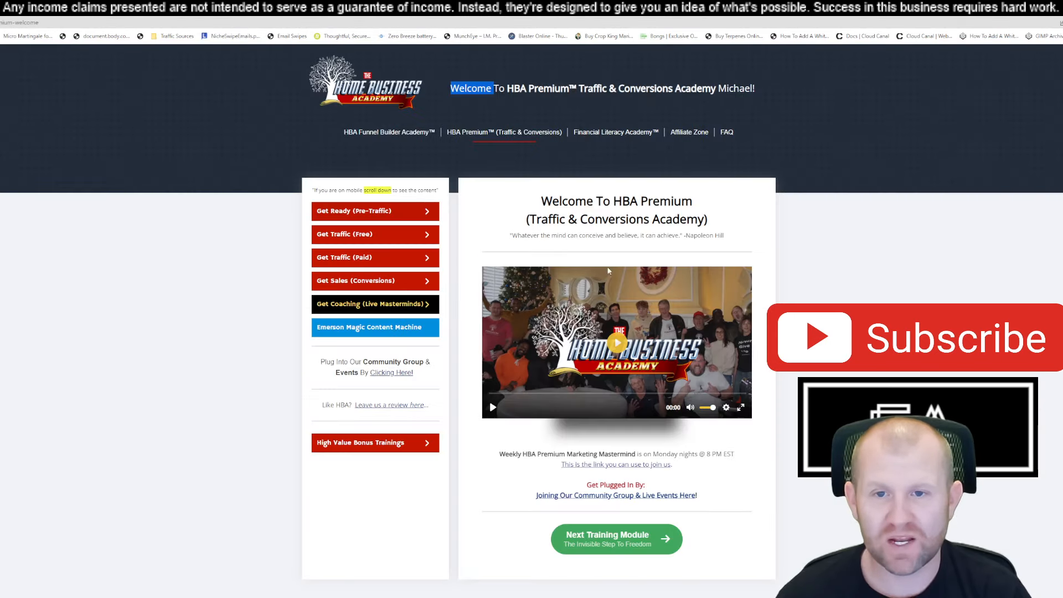
mouse_move(454, 136)
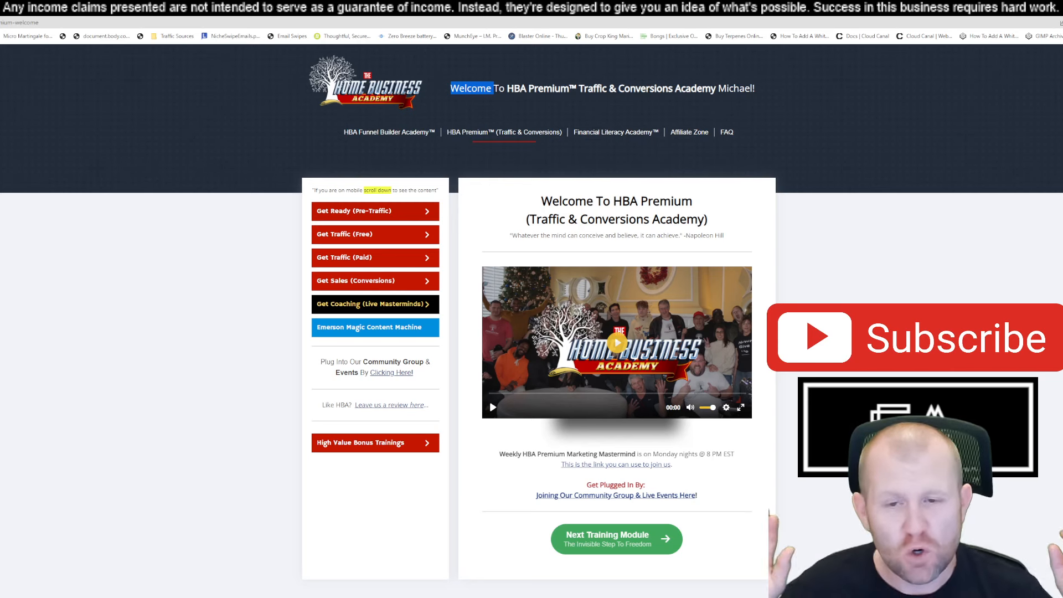
mouse_move(391, 148)
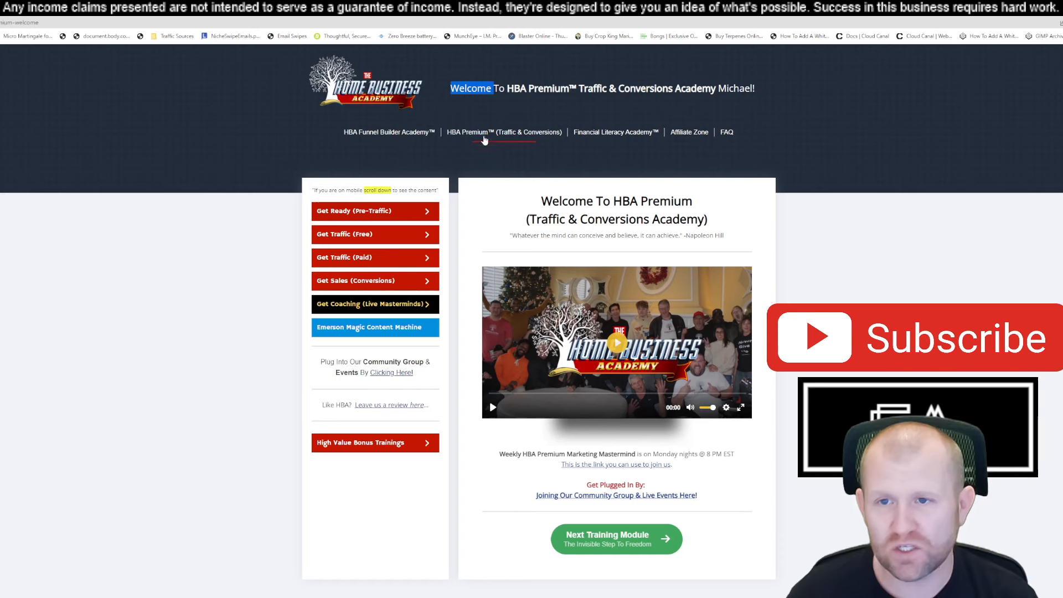
click(375, 211)
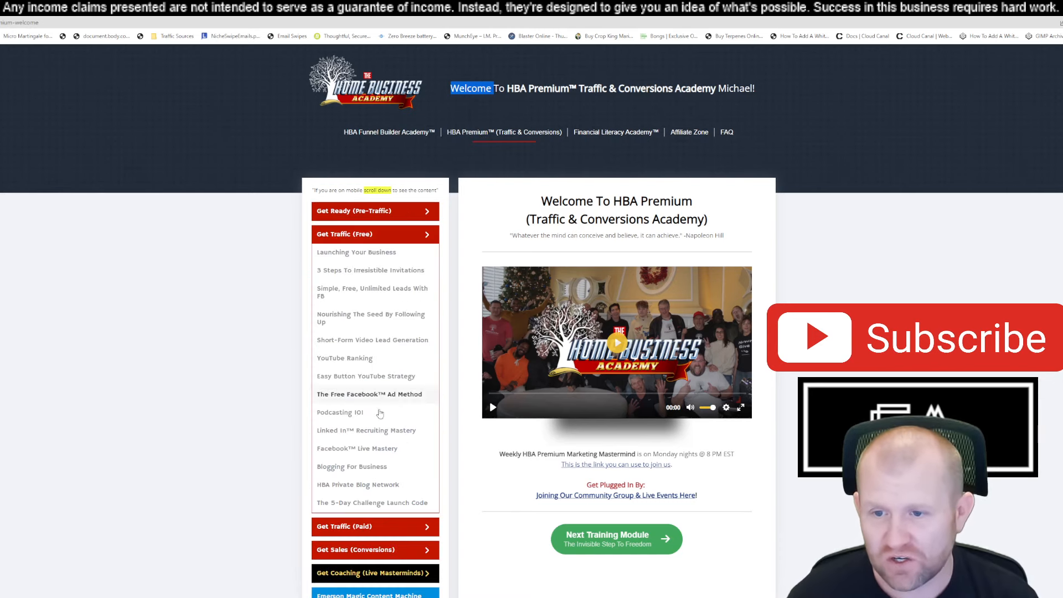
click(374, 233)
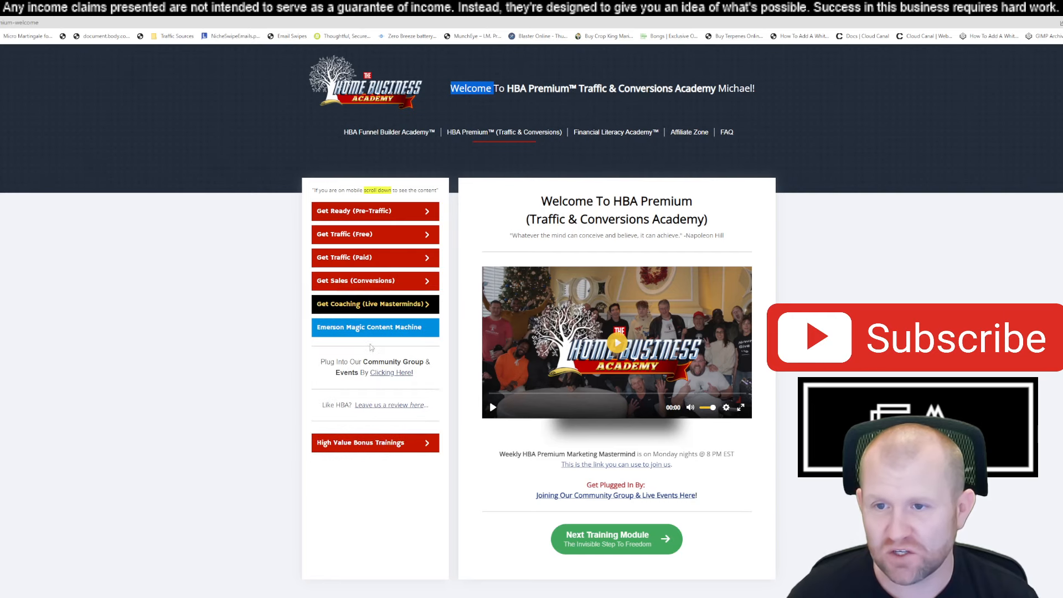
mouse_move(768, 288)
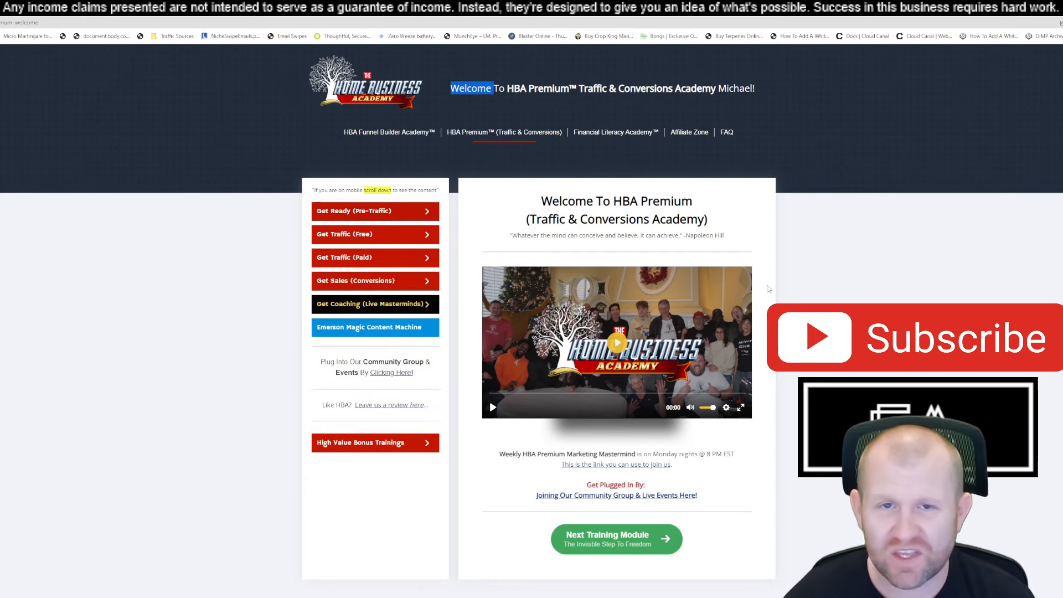
mouse_move(603, 106)
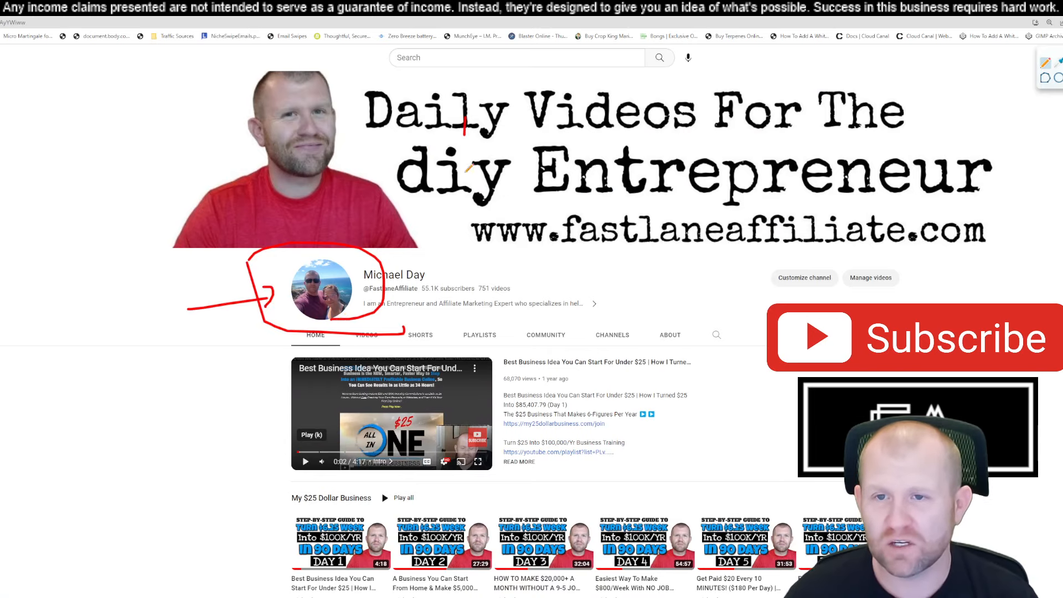
Scroll through the YouTube channel's My $25 Dollar Business playlist
scroll(down, 3)
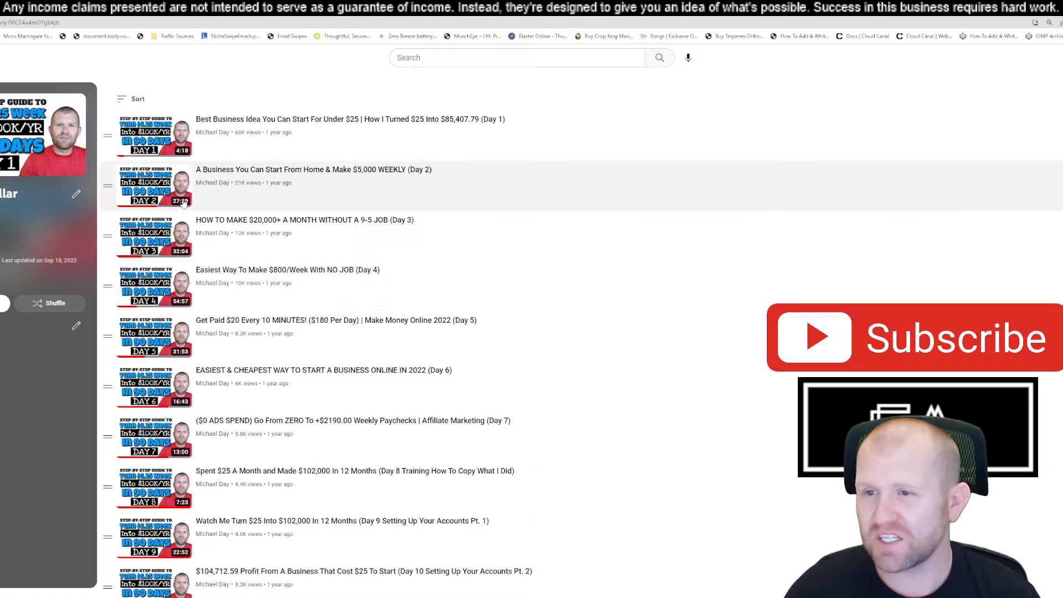
scroll(down, 3)
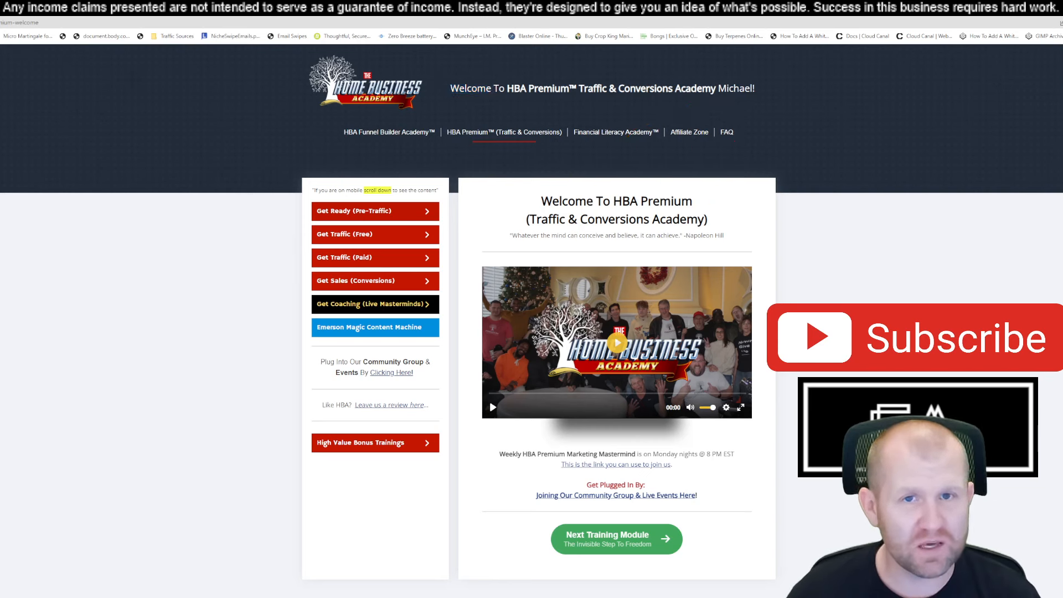
Reopen the Affiliate Zone and scroll down to the easy message templates
click(689, 132)
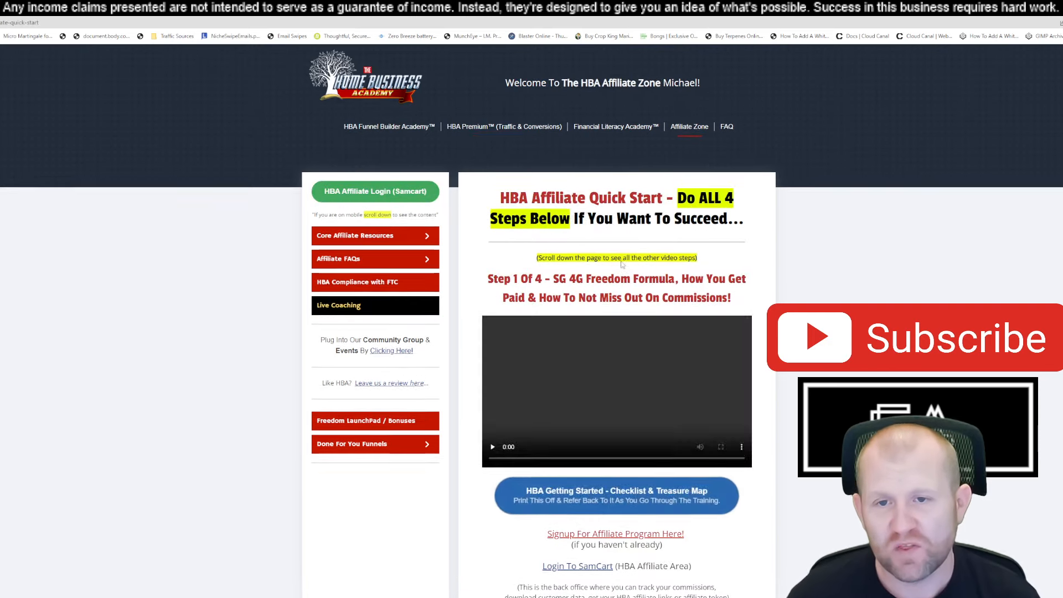
scroll(down, 3)
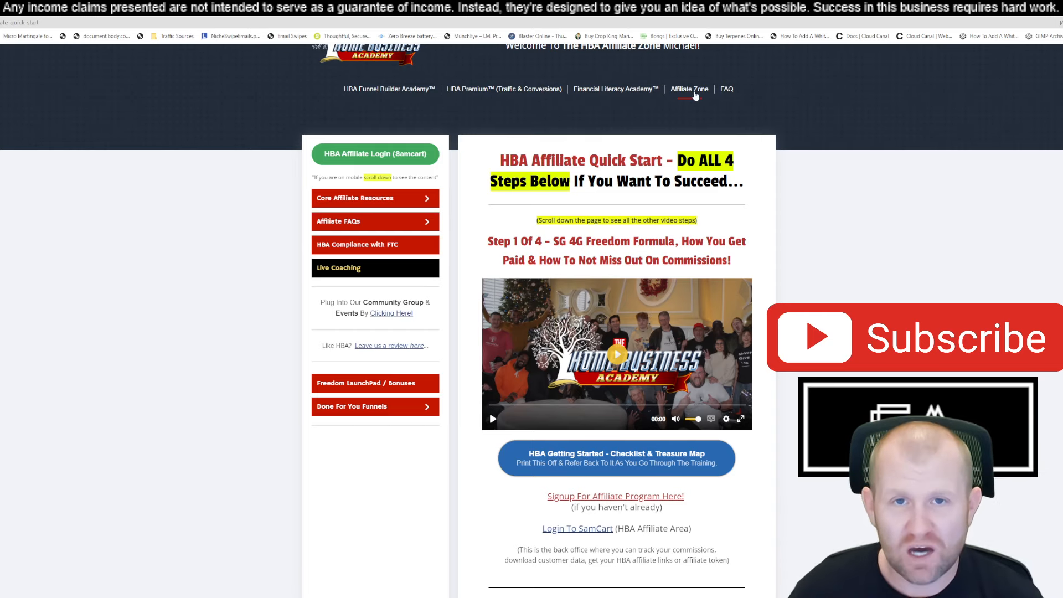
scroll(down, 3)
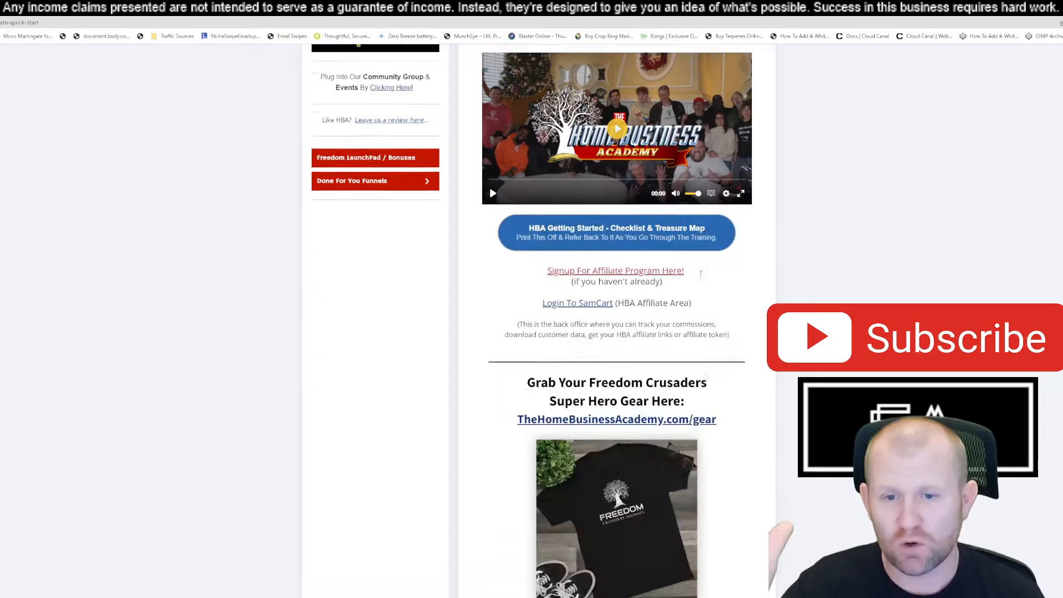
scroll(down, 3)
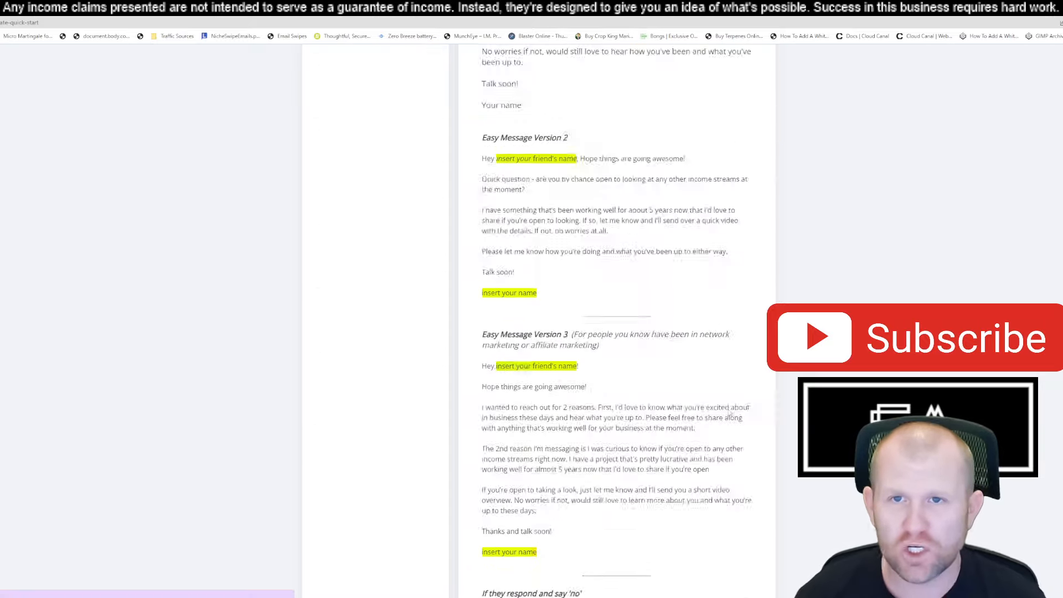